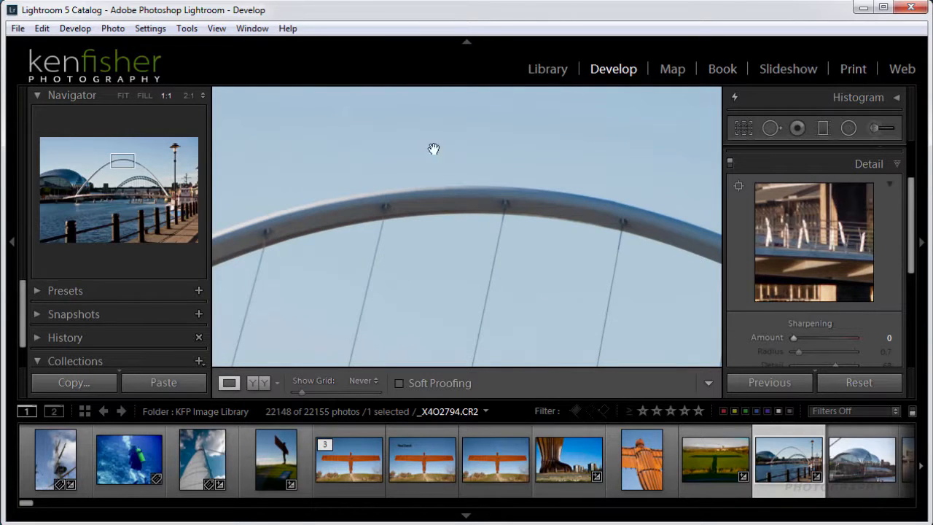
mouse_move(186, 107)
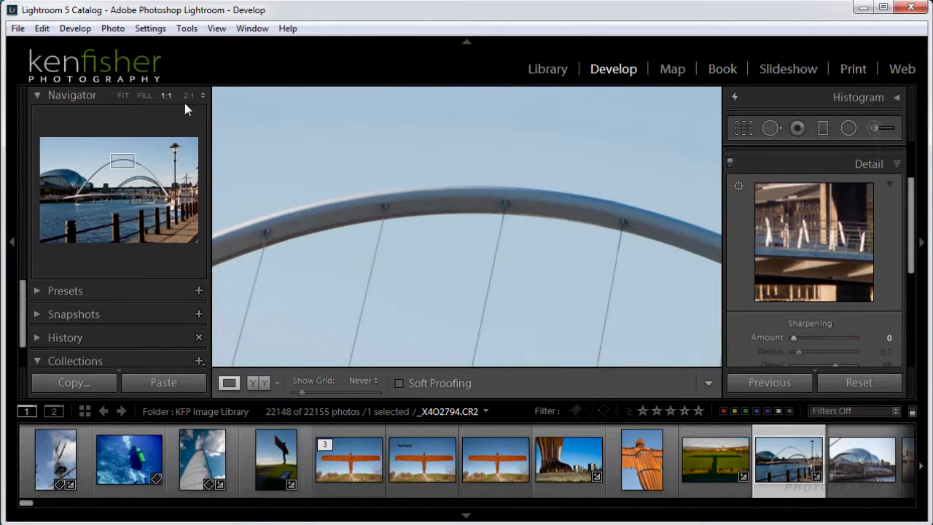
- Zoom the bridge arch photo to 2:1 in the Navigator panel
click(188, 95)
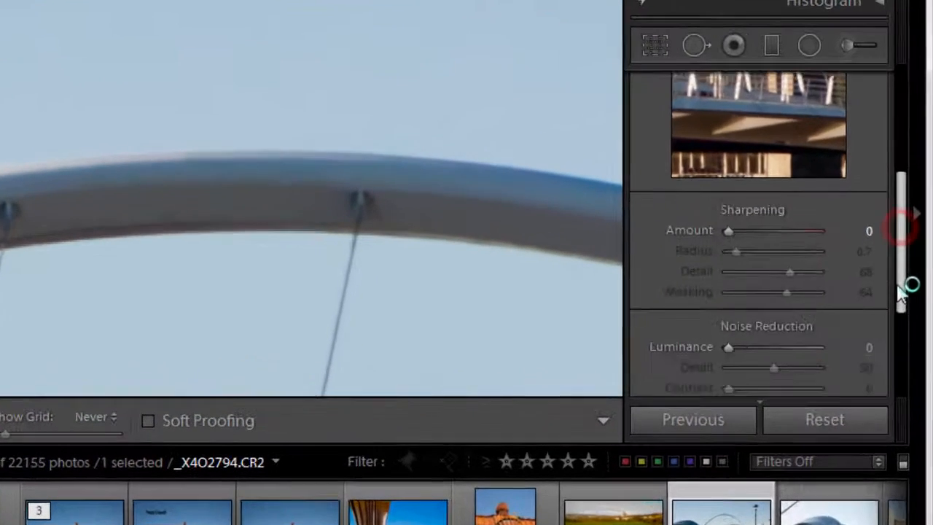
- Sweep sharpening Amount from 11 up to 150, then down through 32 to 0
scroll(down, 3)
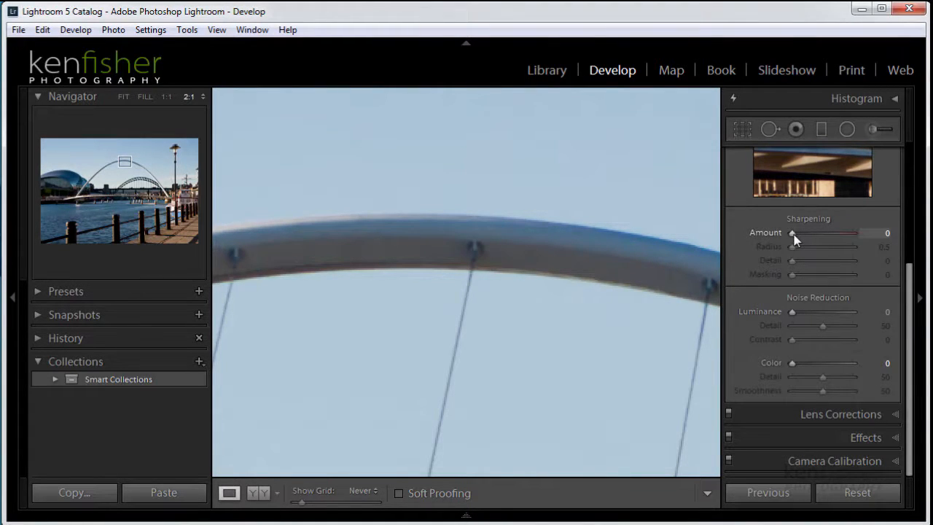
drag(791, 232, 796, 232)
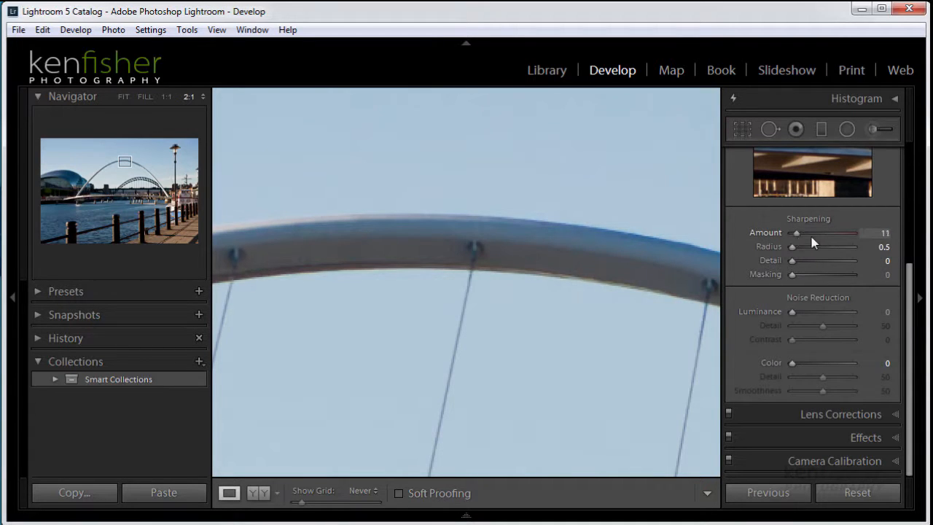
drag(795, 232, 852, 233)
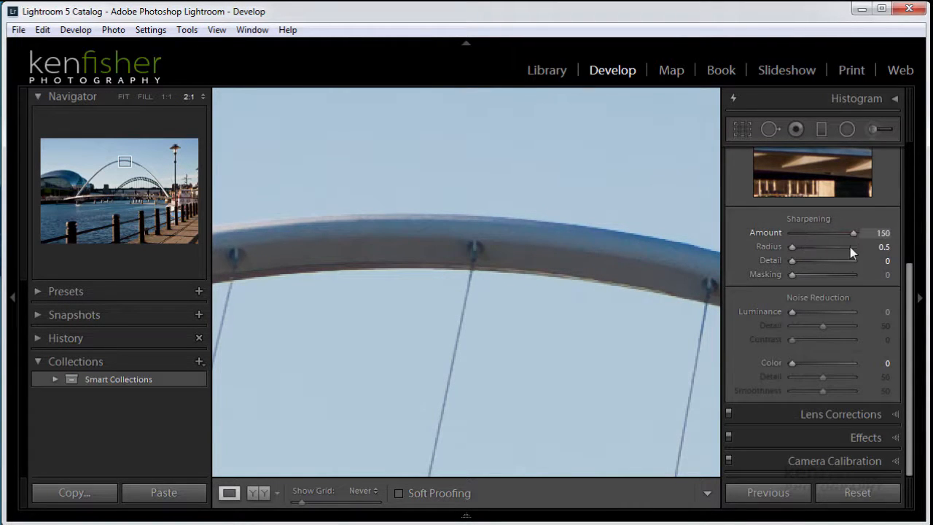
drag(853, 232, 805, 233)
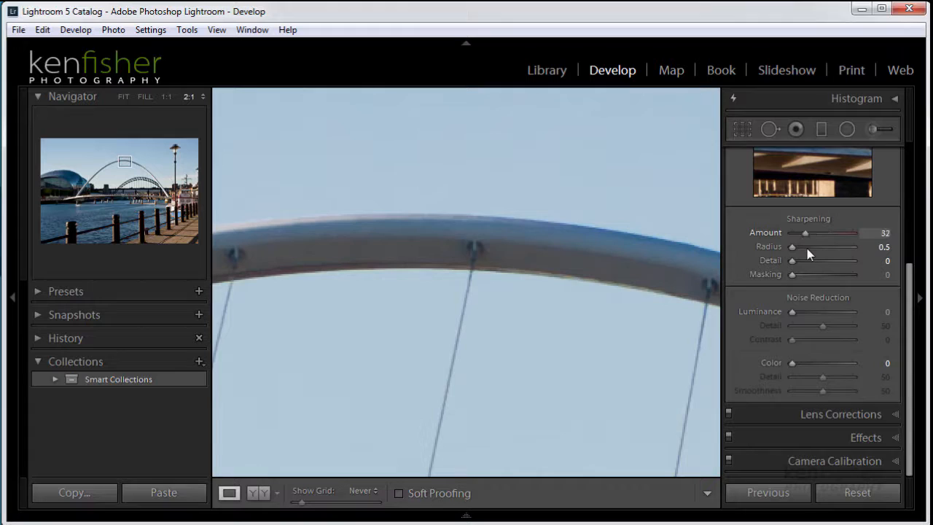
drag(805, 233, 793, 232)
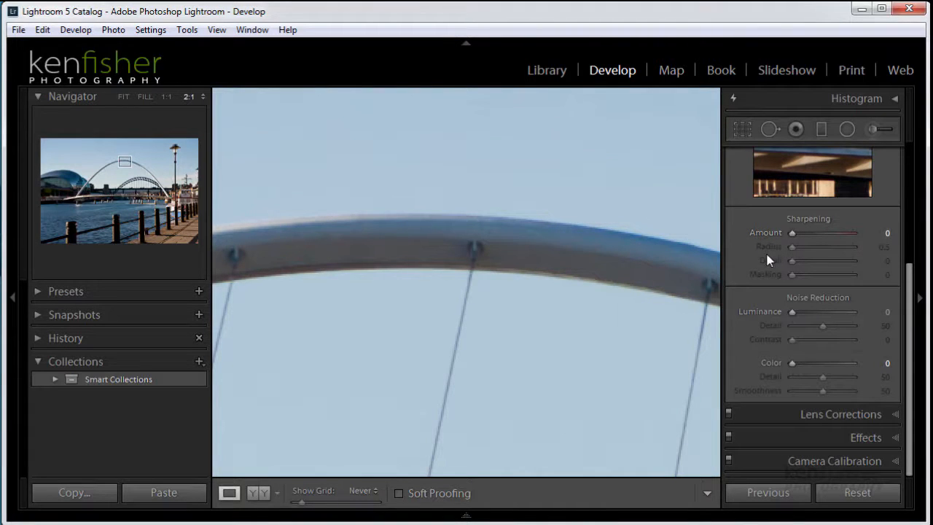
- With Alt greyscale preview, test Amount between 48 and 125, settling at 54
key(alt)
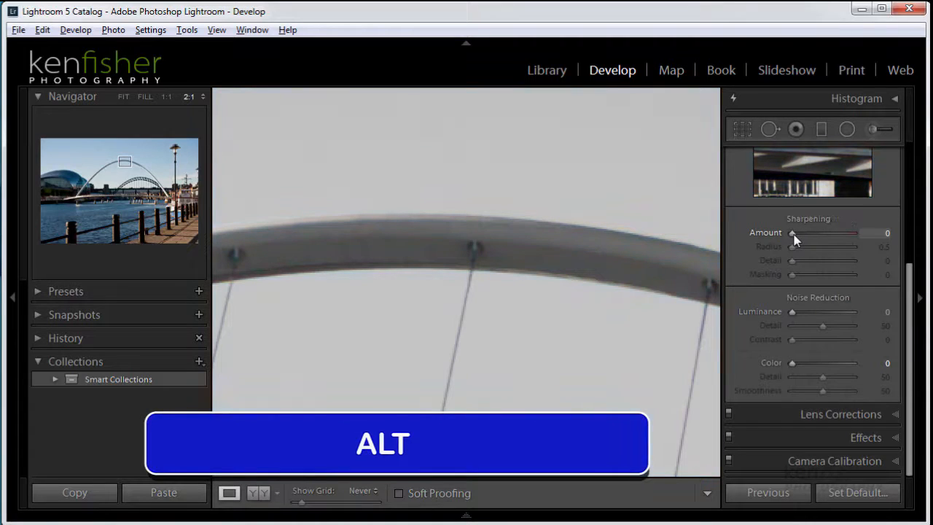
drag(792, 233, 837, 232)
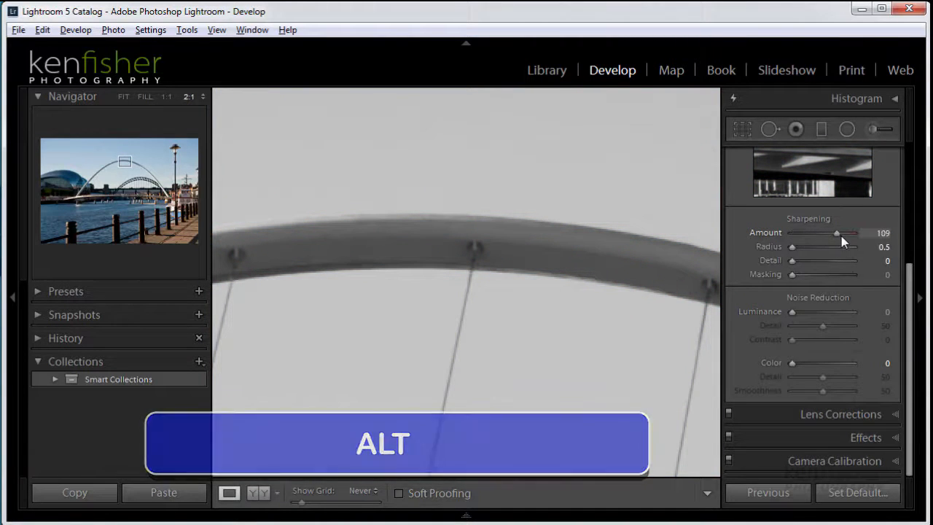
drag(837, 233, 843, 233)
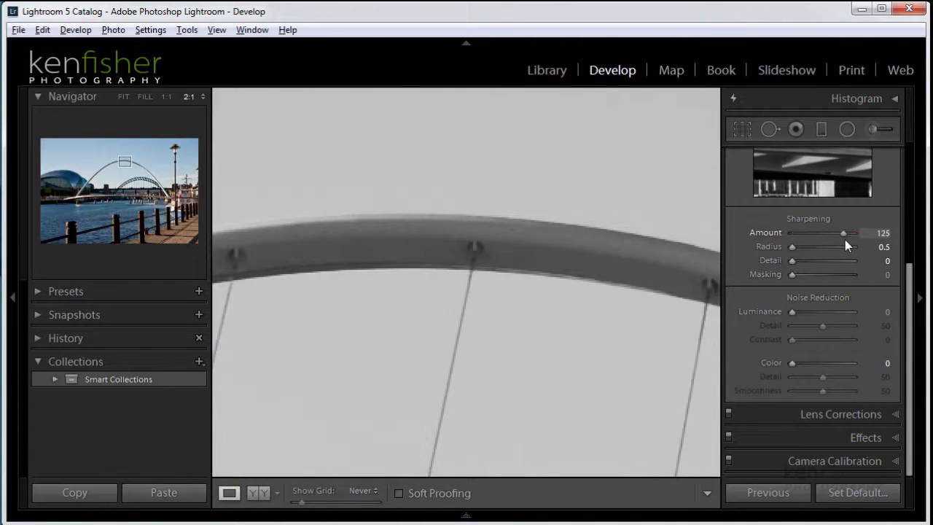
drag(842, 233, 820, 233)
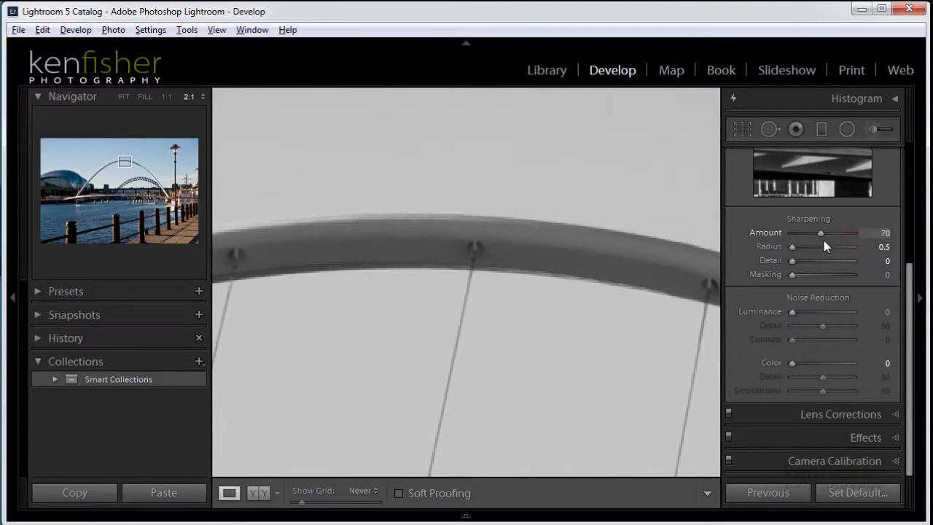
drag(819, 233, 834, 232)
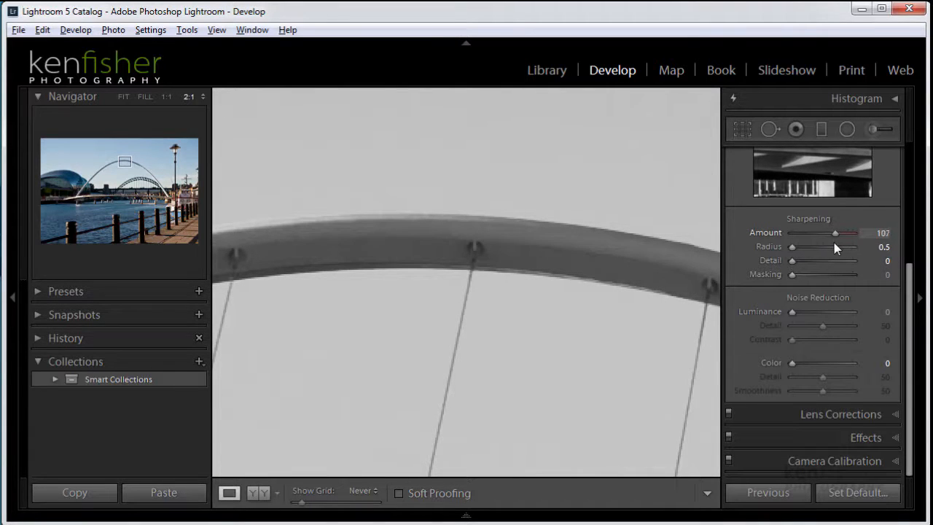
drag(834, 231, 812, 232)
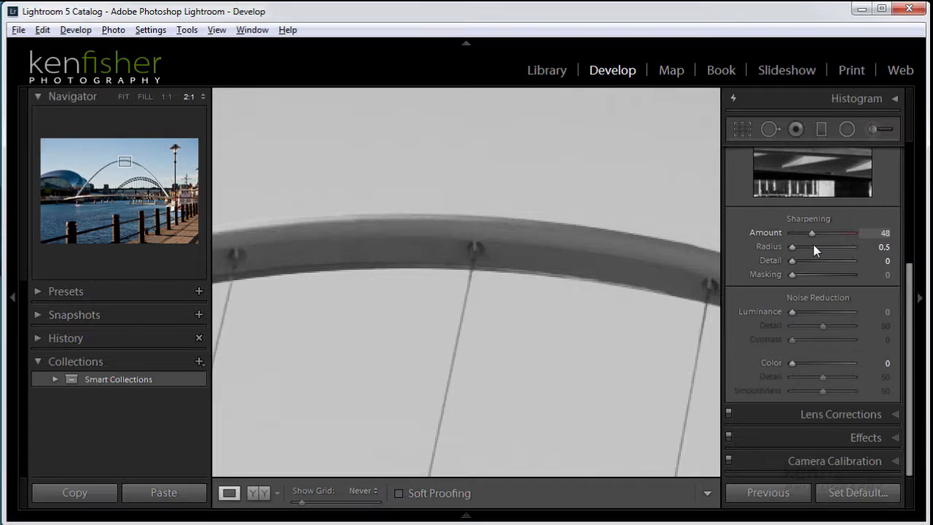
drag(811, 232, 814, 233)
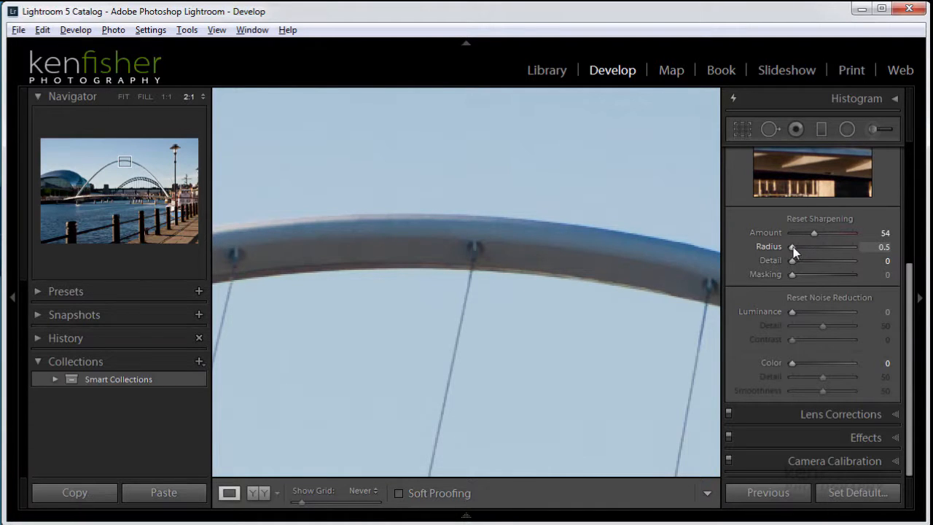
- Test Radius from 1.1 to 2.8, set it to 2.0, and raise Amount to 107
drag(793, 246, 809, 246)
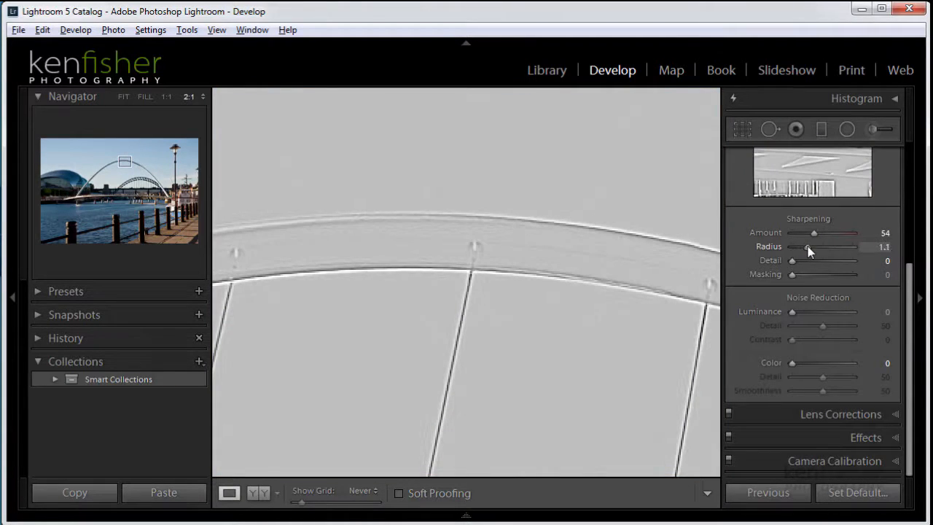
drag(807, 246, 833, 246)
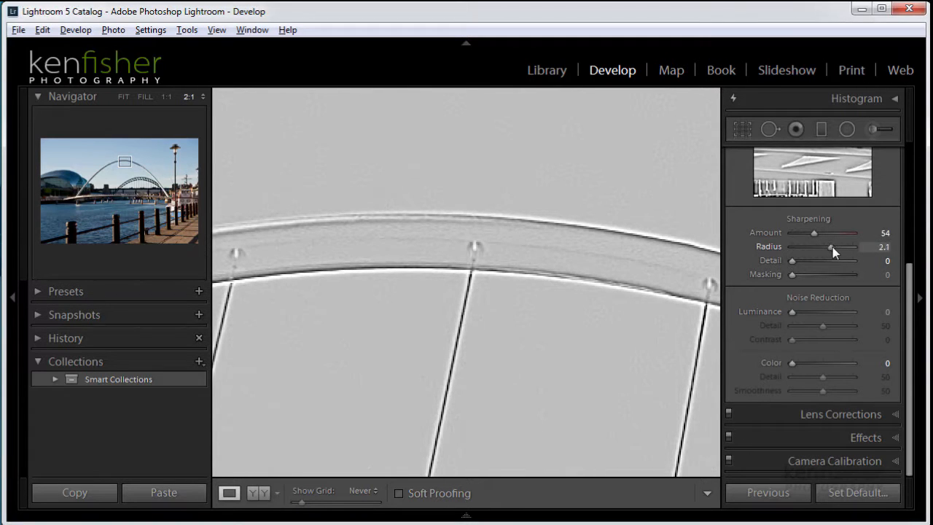
drag(831, 246, 848, 246)
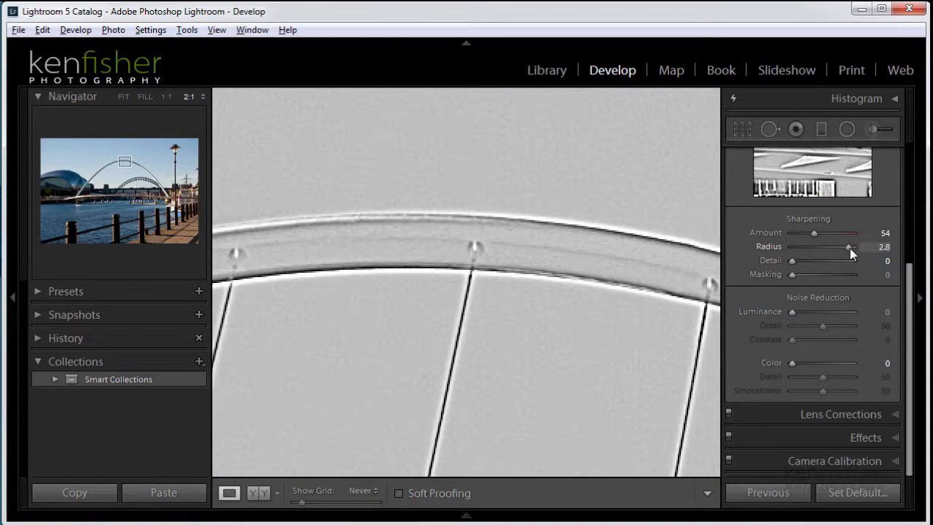
drag(847, 246, 824, 247)
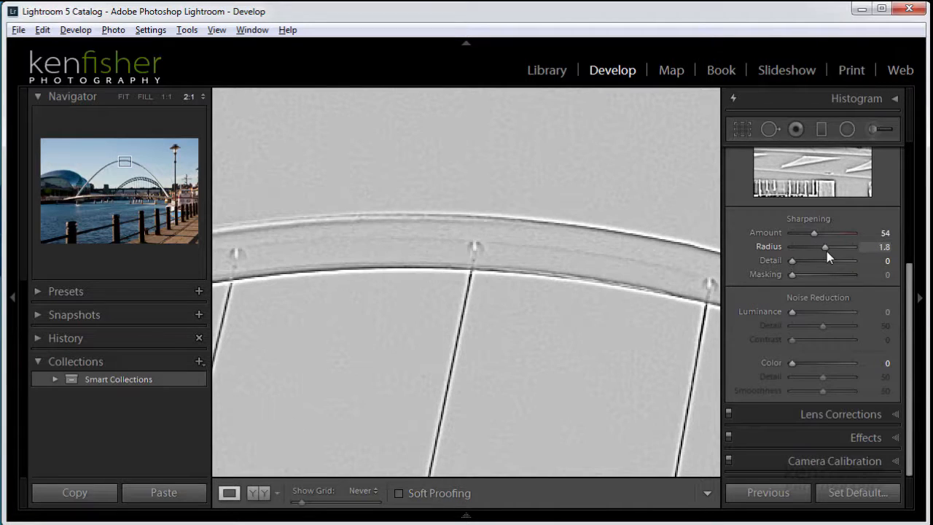
drag(824, 246, 828, 246)
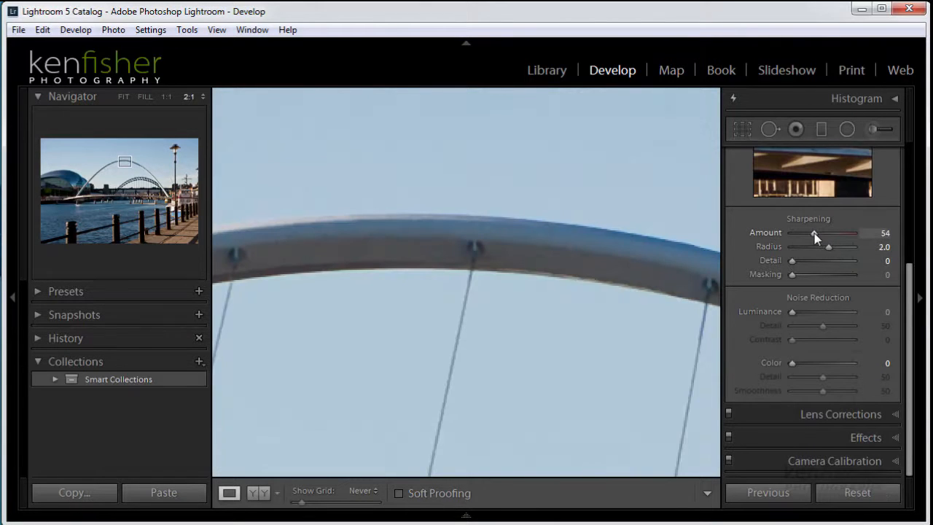
drag(814, 232, 836, 233)
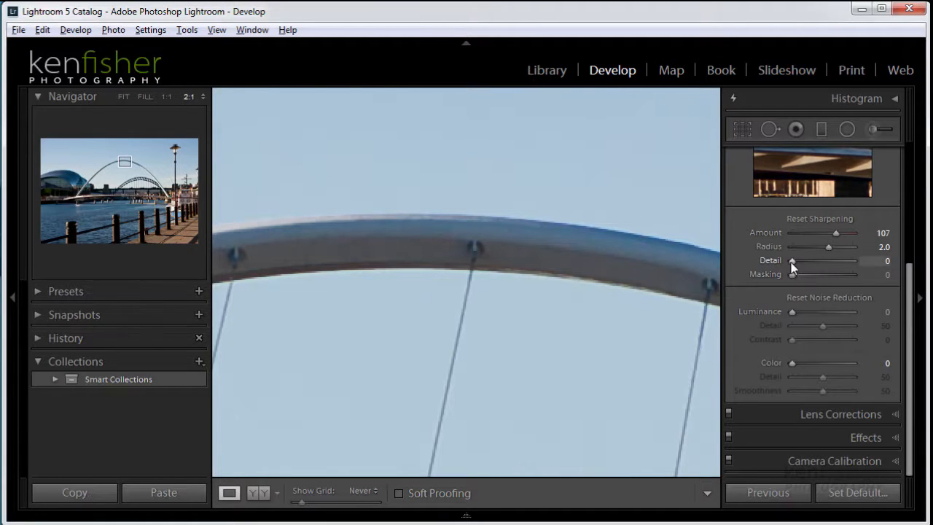
- Sweep sharpening Detail from its lowest to 100 in the preview, then lower it to 19
drag(792, 261, 797, 261)
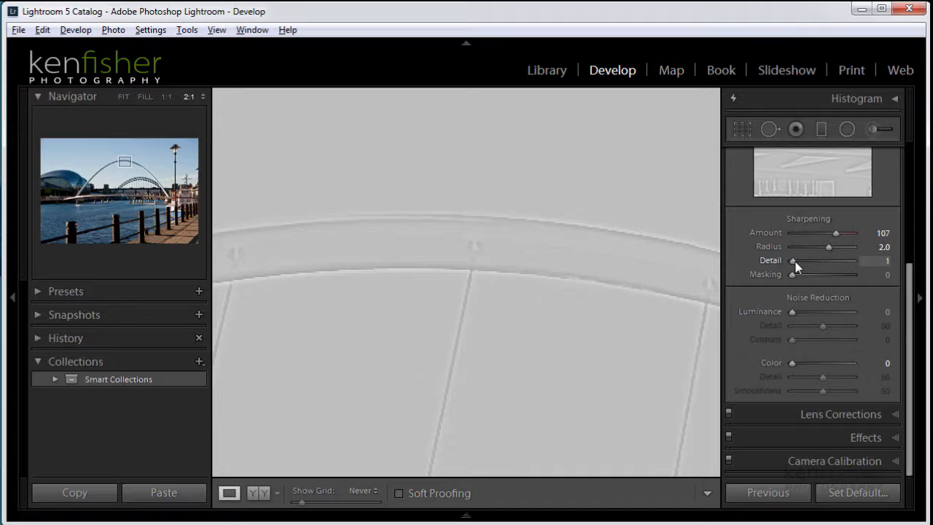
drag(796, 261, 826, 260)
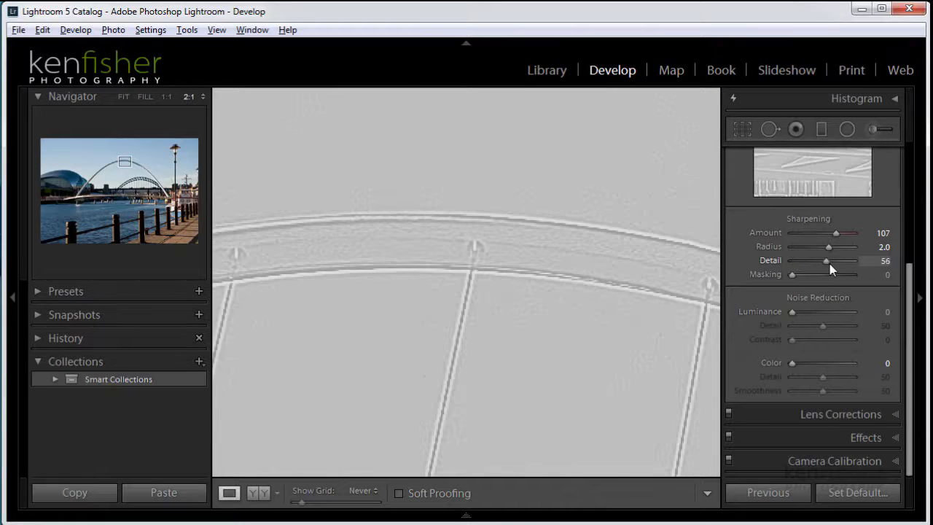
drag(826, 261, 848, 261)
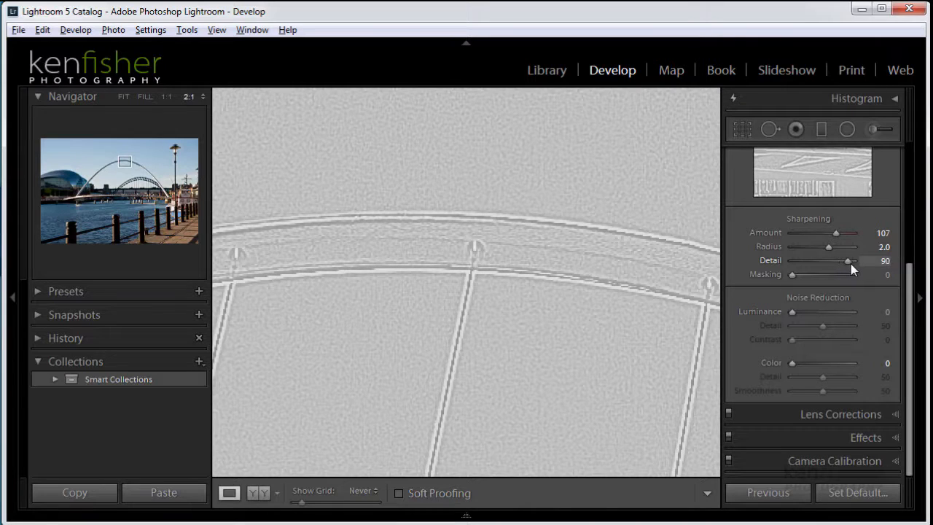
drag(846, 260, 855, 260)
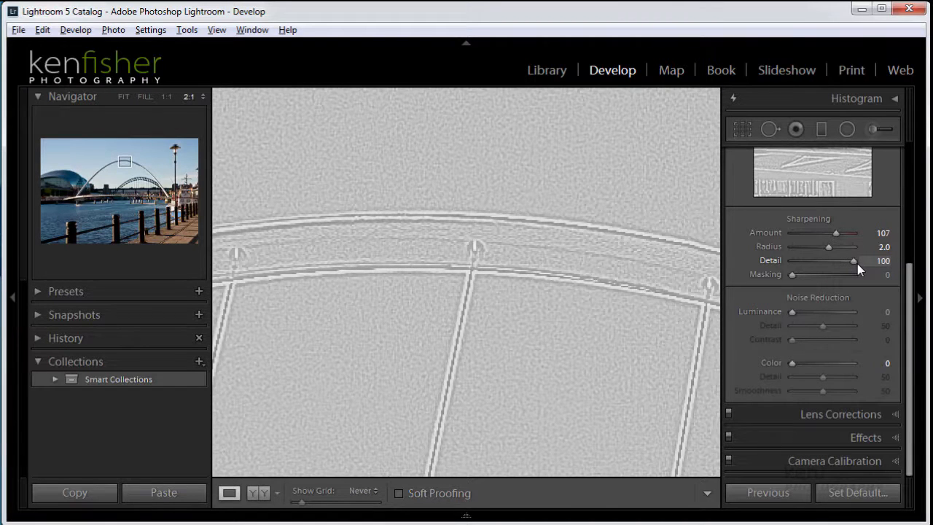
drag(853, 261, 807, 260)
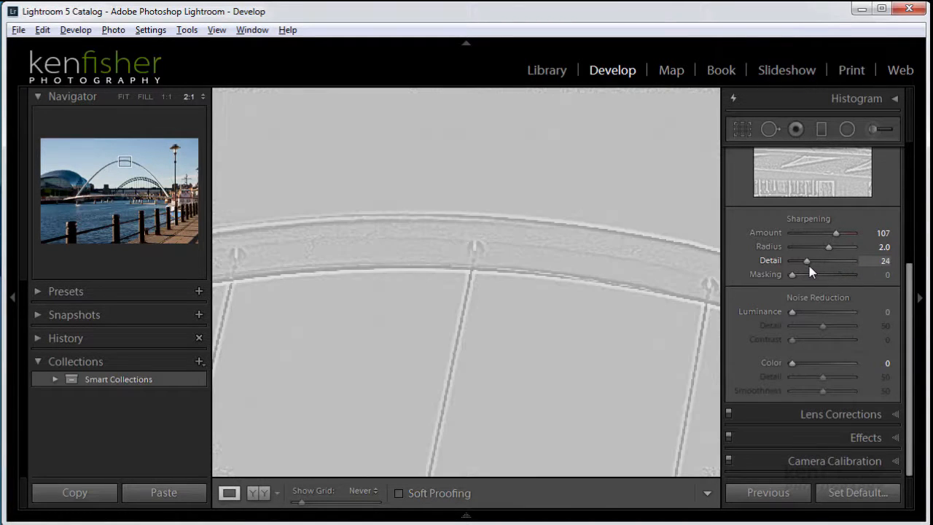
drag(807, 261, 812, 261)
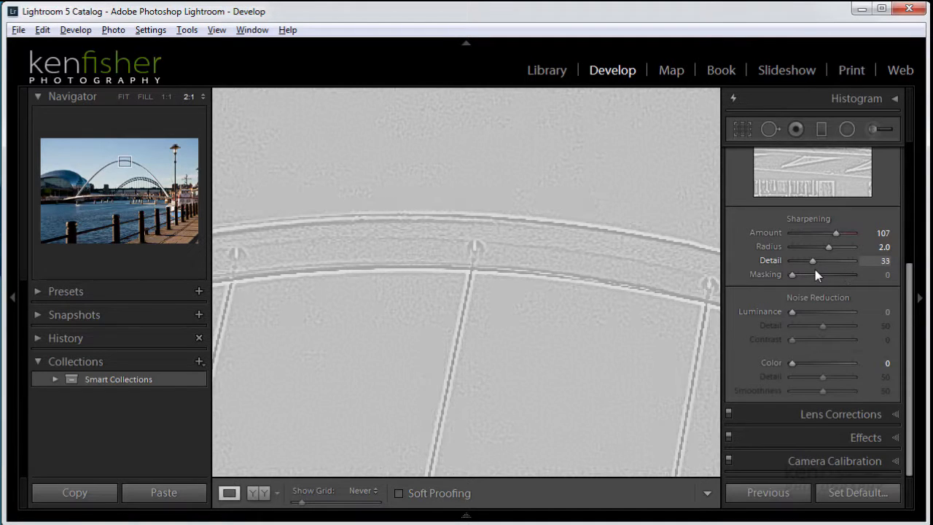
drag(812, 261, 803, 261)
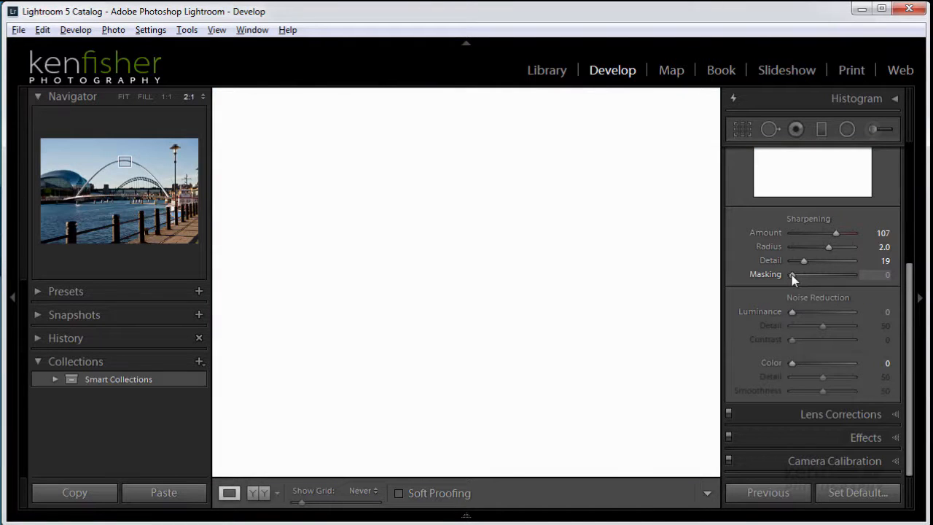
- Raise Masking in small steps to about 49 while watching the mask preview
drag(792, 274, 796, 274)
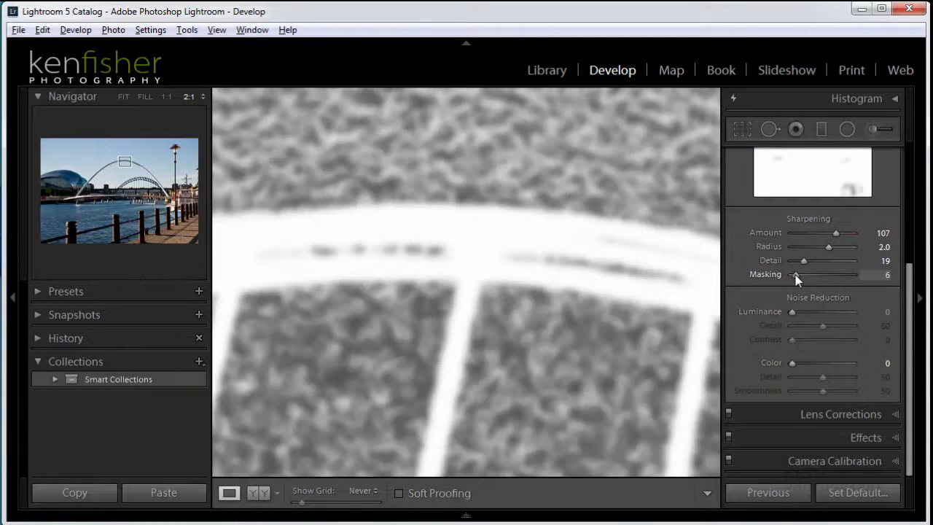
drag(797, 275, 806, 275)
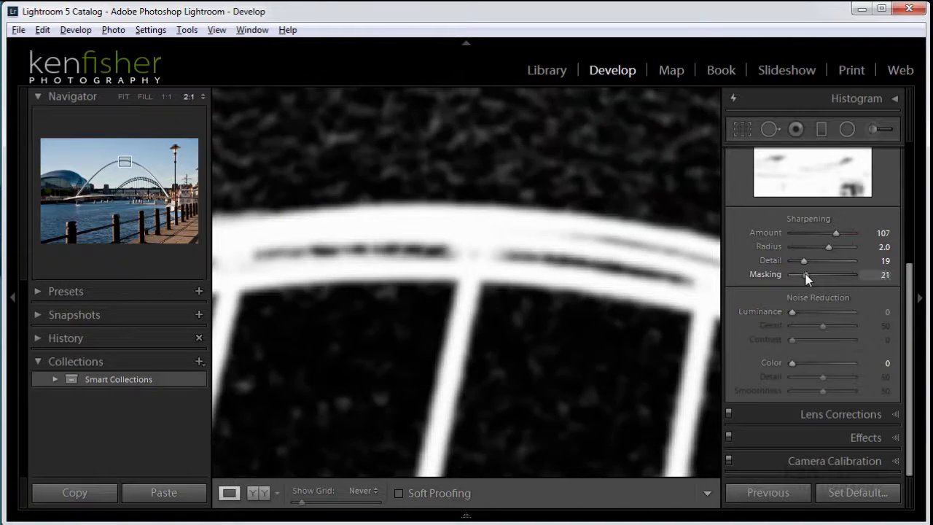
drag(806, 275, 815, 275)
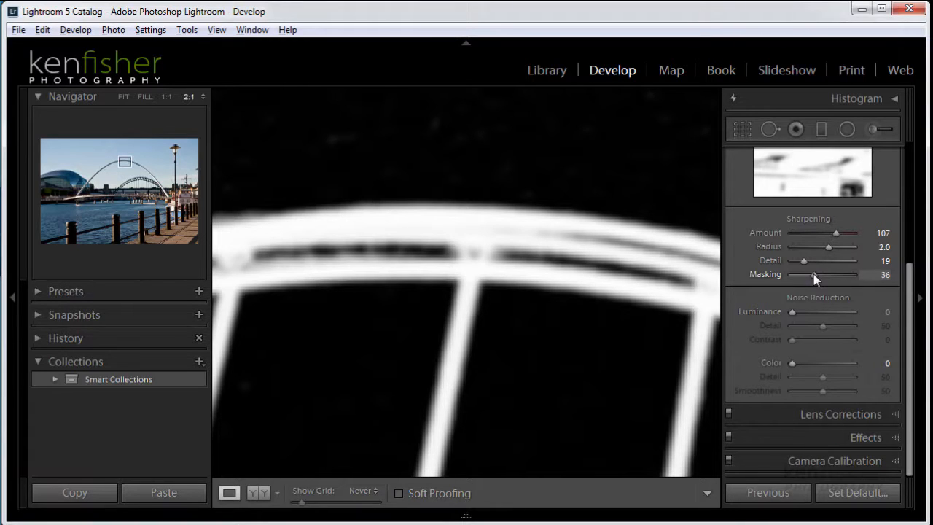
drag(815, 274, 822, 274)
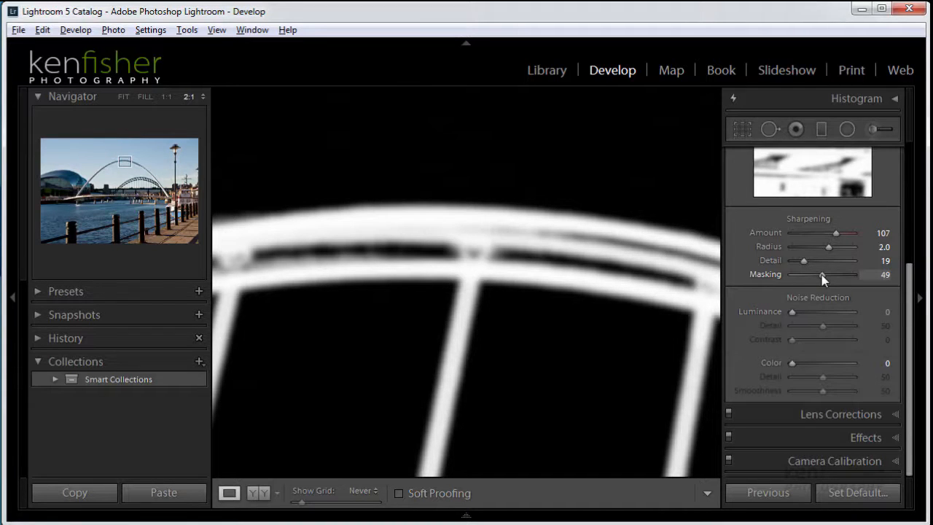
drag(822, 274, 824, 274)
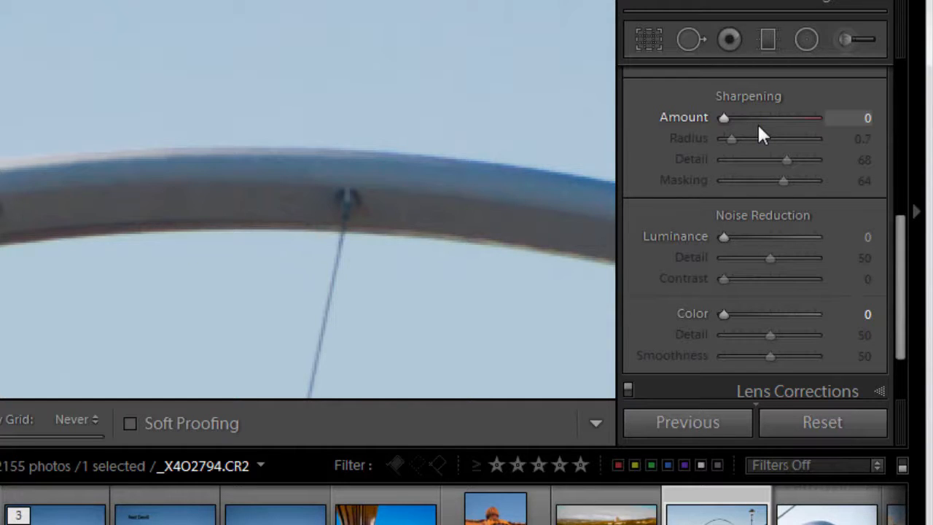
mouse_move(563, 114)
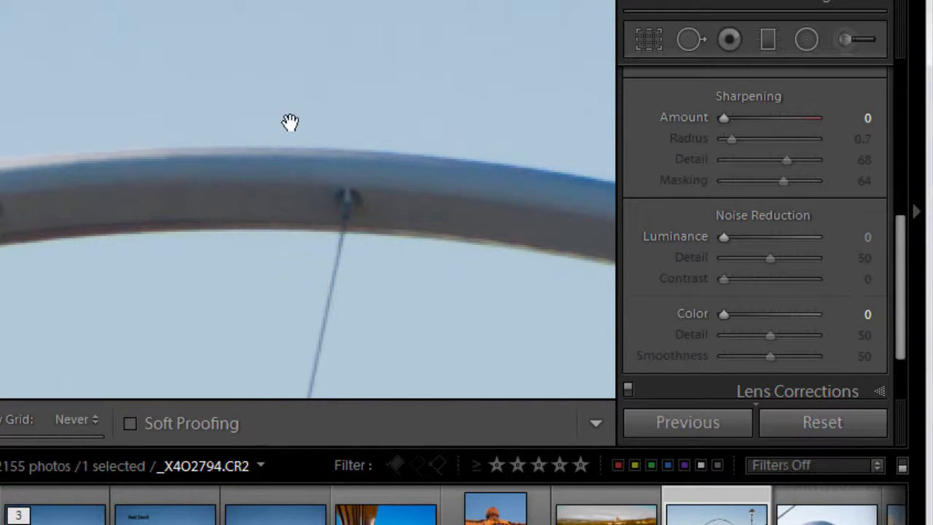
mouse_move(512, 189)
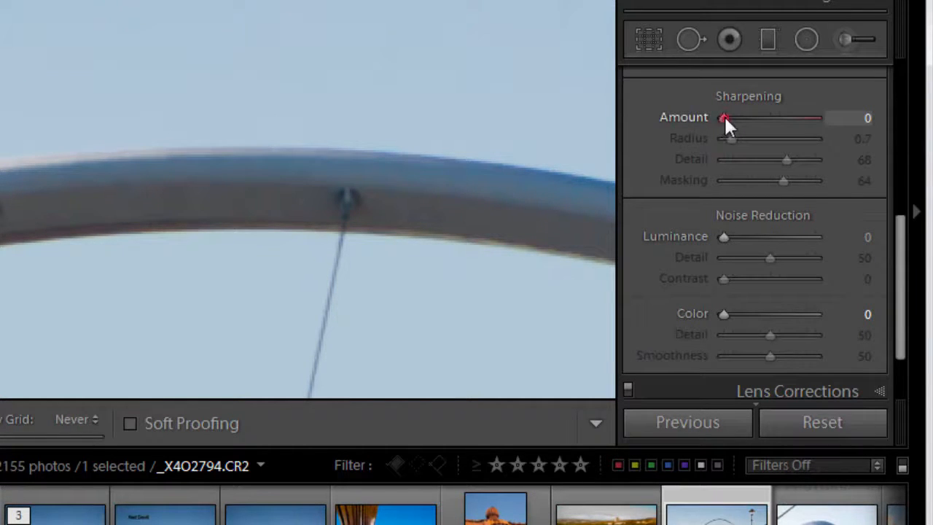
- Compare Amount at 150 with Radius at 3.0, then return Radius to 0.7
drag(725, 117, 816, 118)
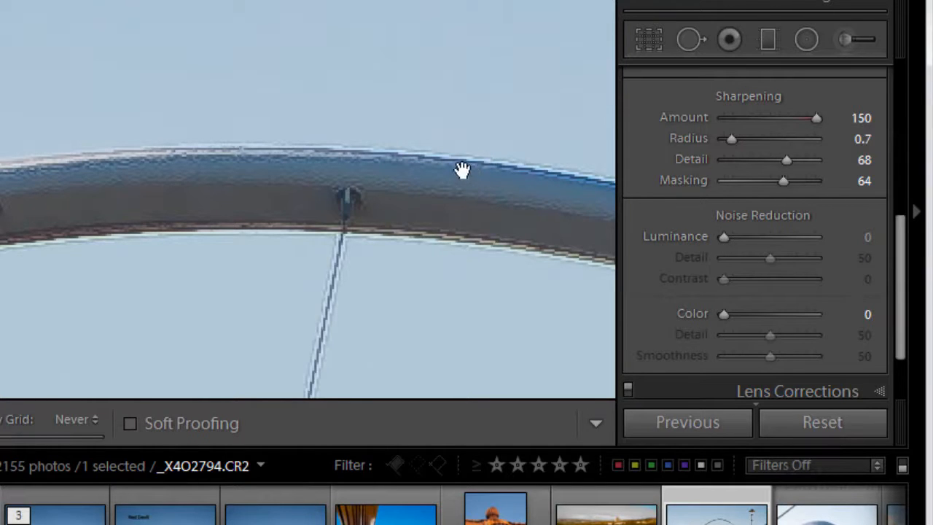
mouse_move(489, 165)
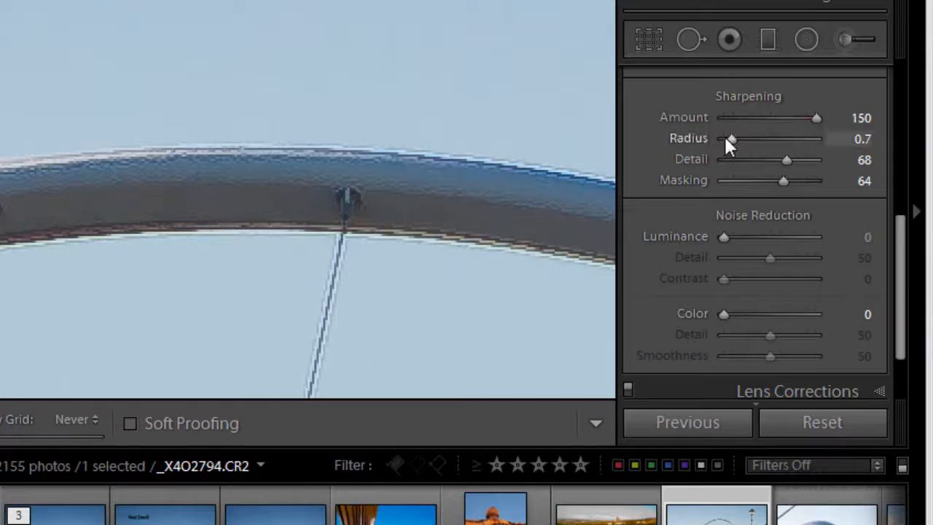
drag(731, 138, 816, 138)
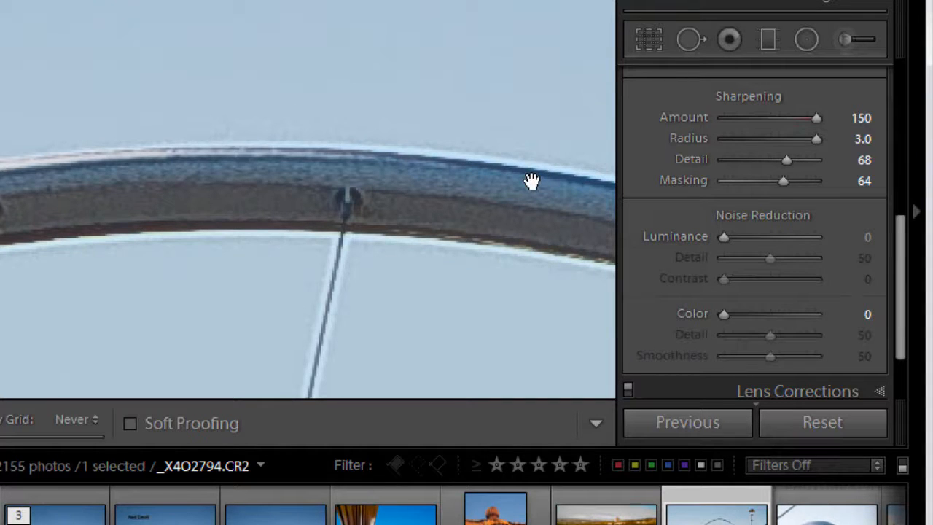
mouse_move(505, 165)
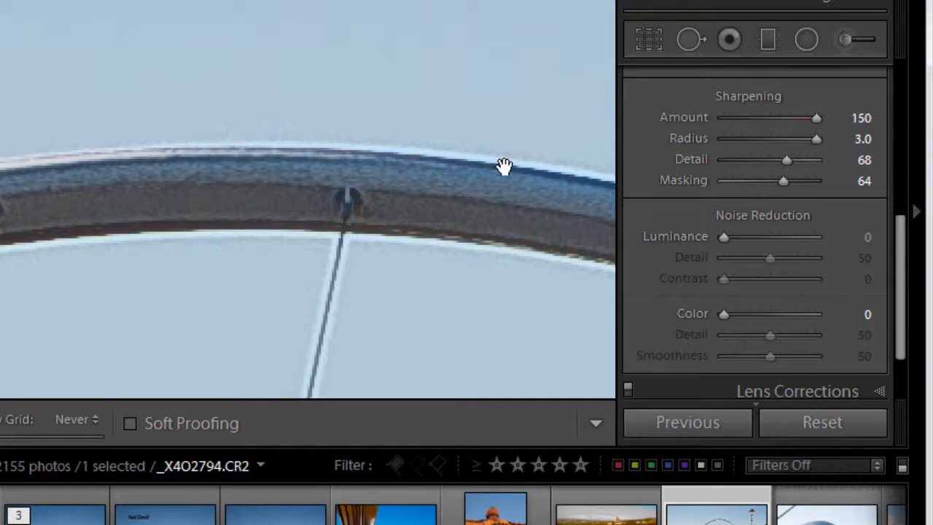
drag(817, 139, 801, 139)
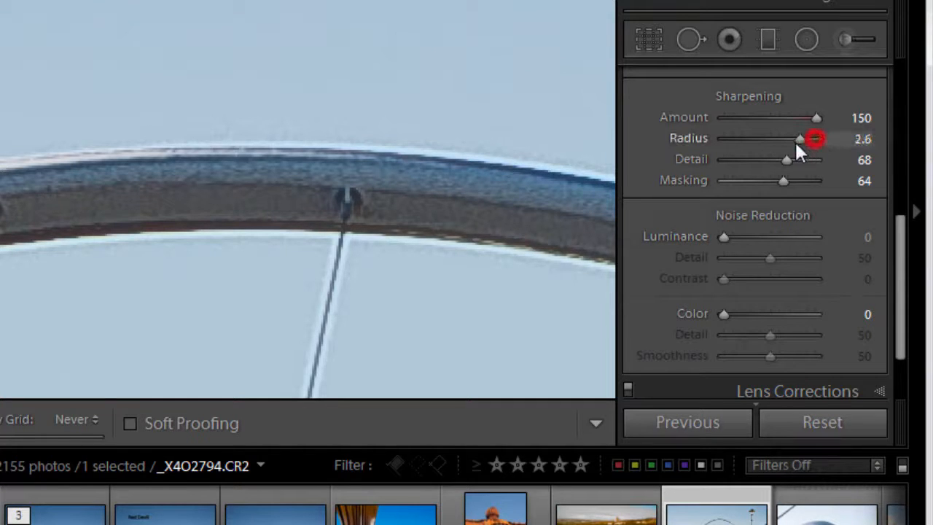
drag(800, 139, 729, 138)
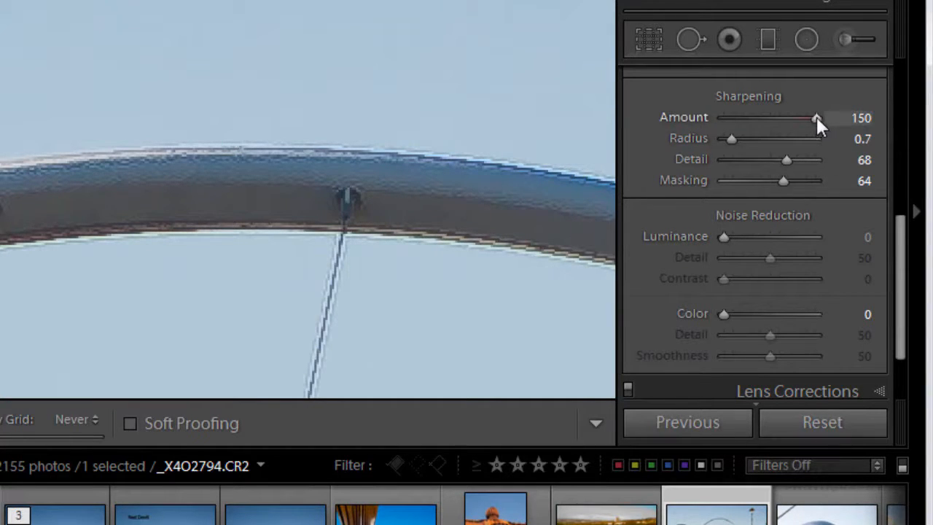
- Drop Amount to 0 for comparison, then bring it back up and settle at 52
drag(815, 117, 743, 117)
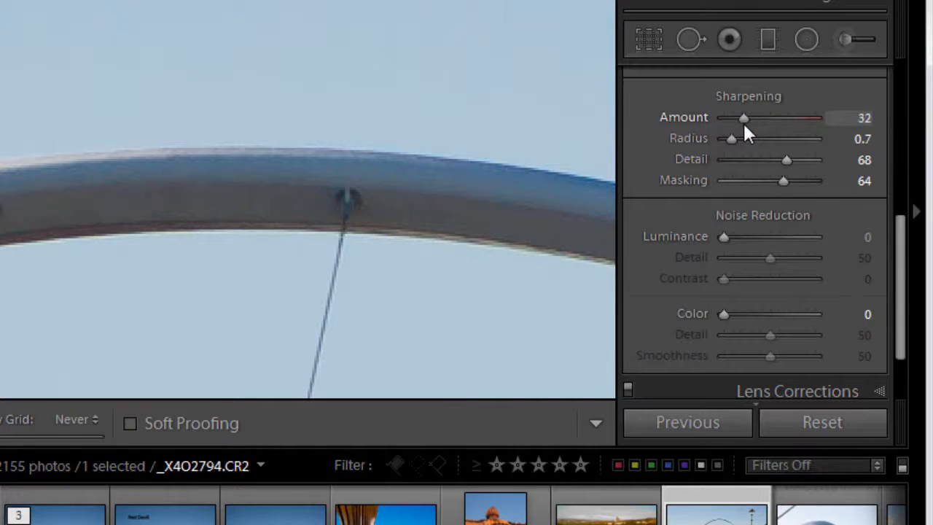
drag(744, 117, 724, 118)
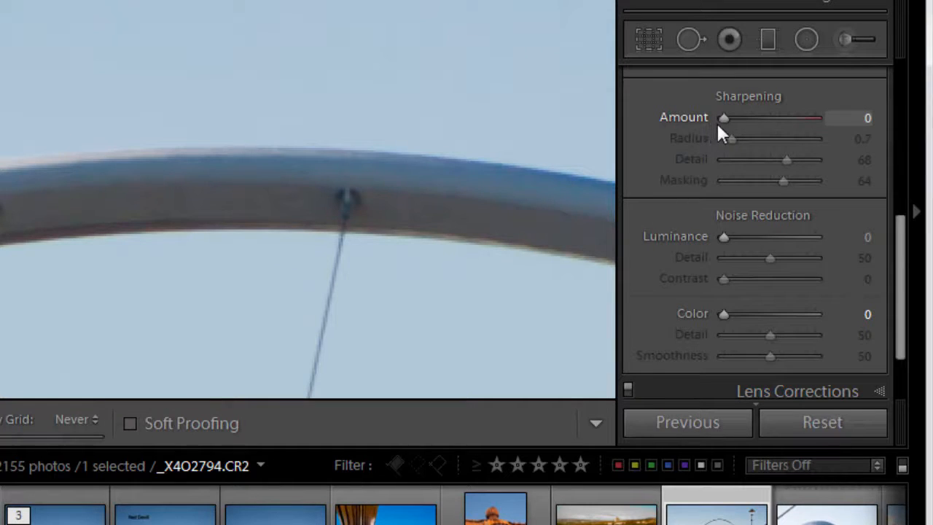
drag(724, 117, 751, 117)
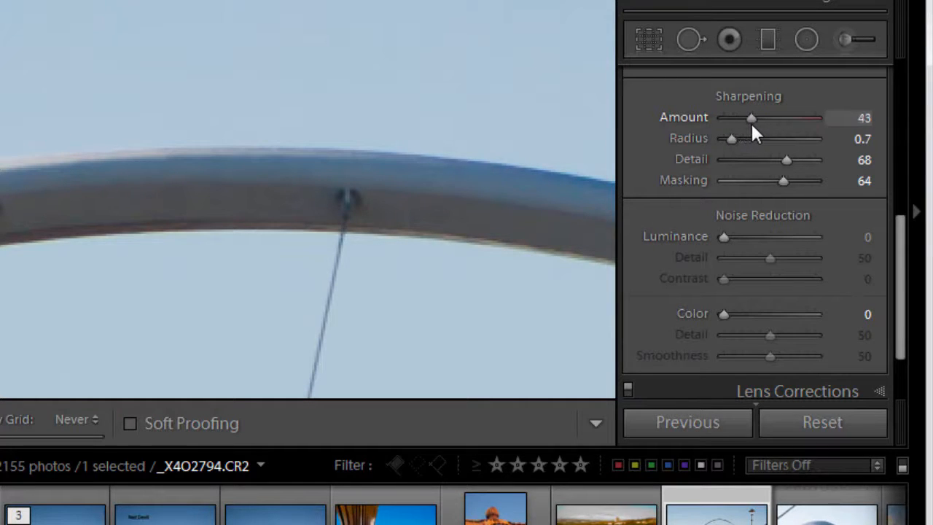
drag(751, 118, 758, 117)
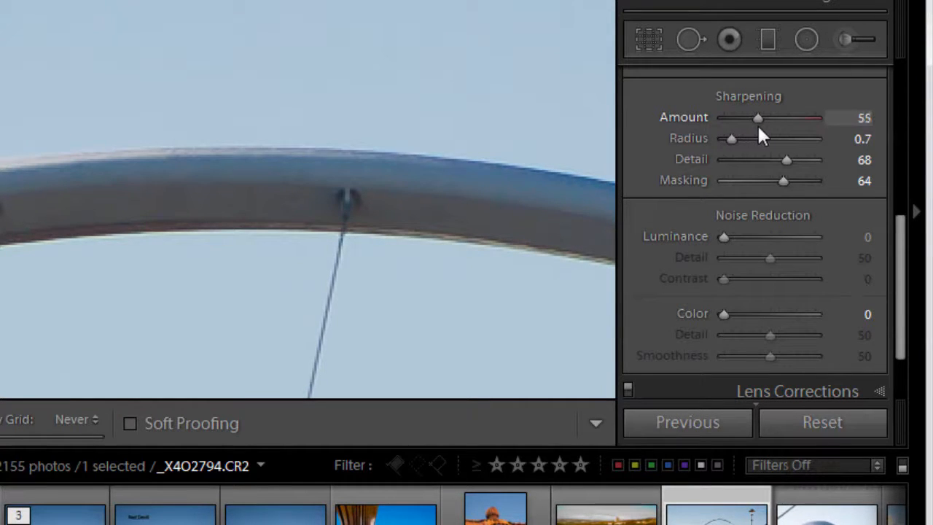
drag(758, 117, 756, 118)
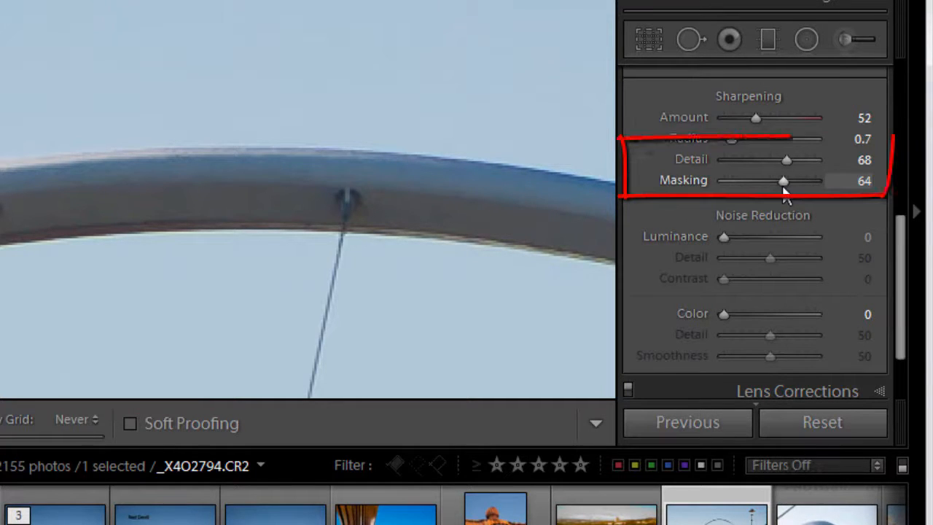
- Reset Masking to 0 and sweep Detail between 0 and 92, easing to 86
drag(782, 180, 723, 180)
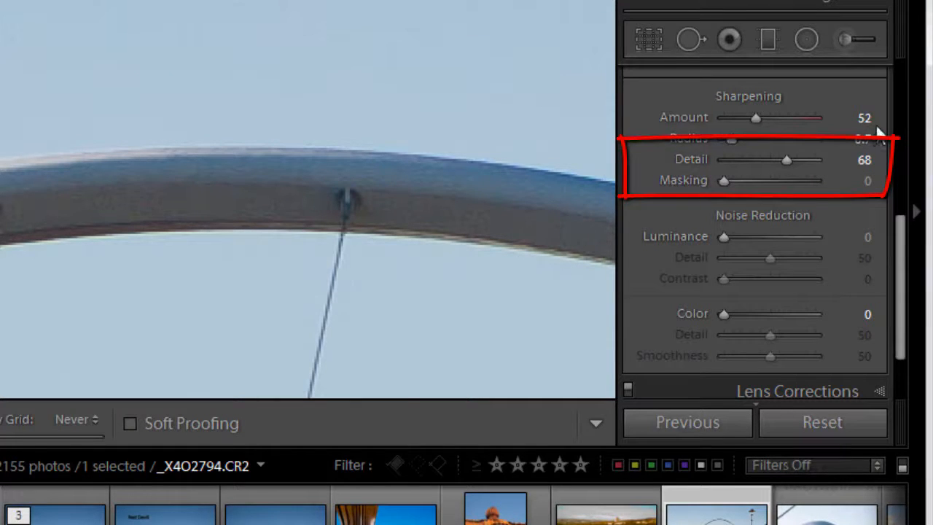
drag(786, 159, 791, 159)
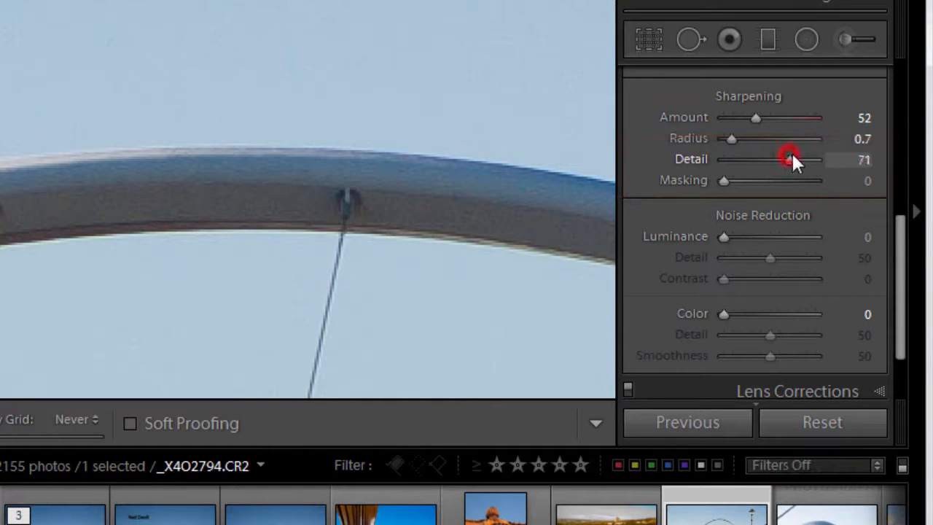
drag(790, 159, 766, 159)
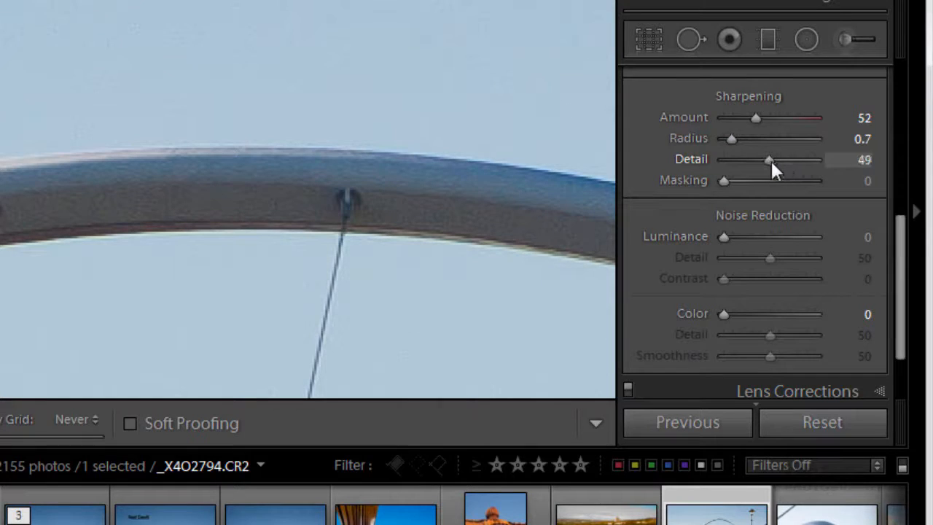
drag(767, 158, 760, 159)
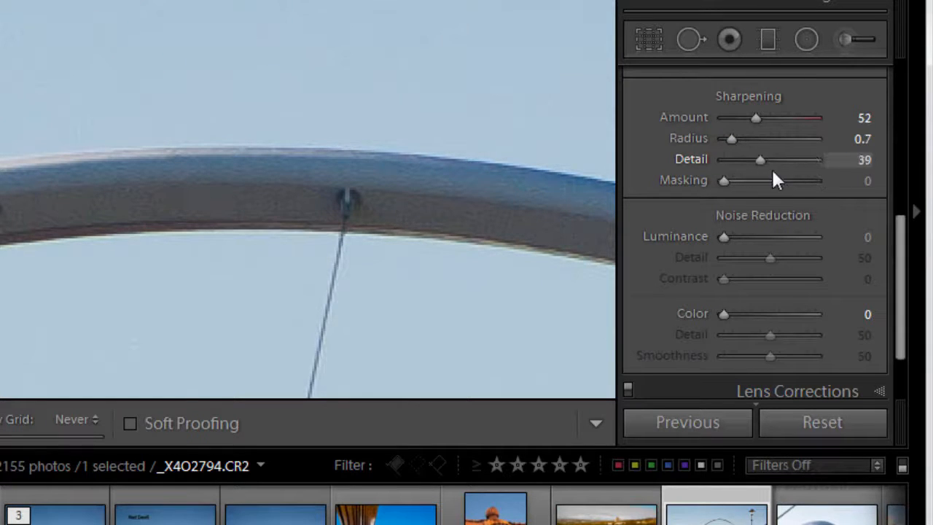
drag(760, 160, 724, 160)
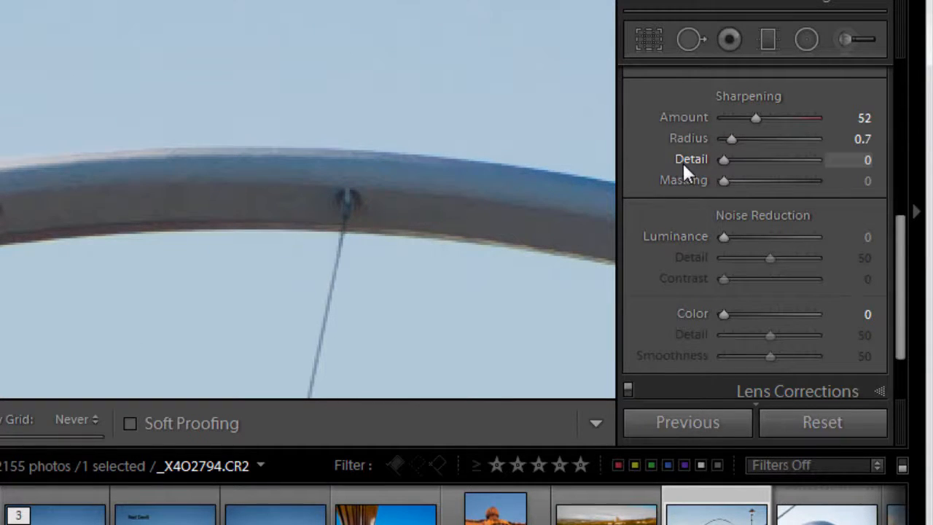
drag(723, 159, 787, 159)
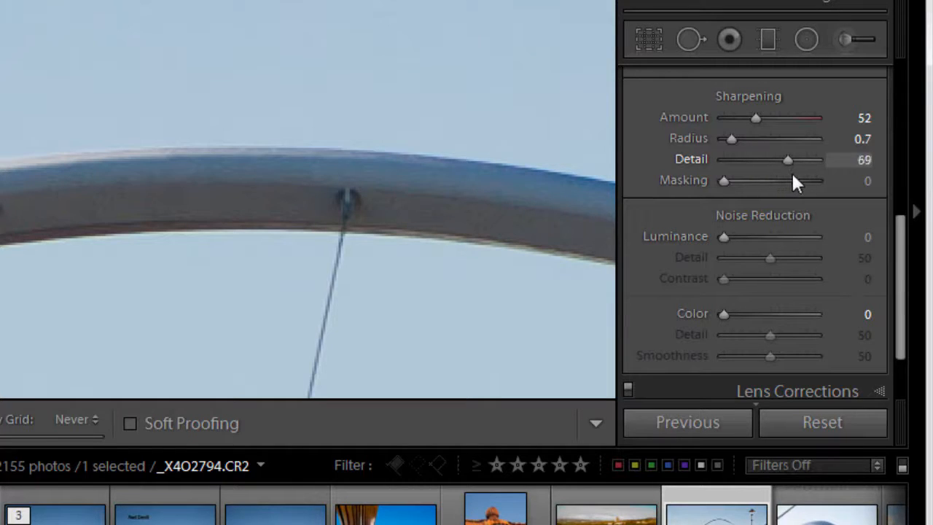
drag(787, 159, 799, 159)
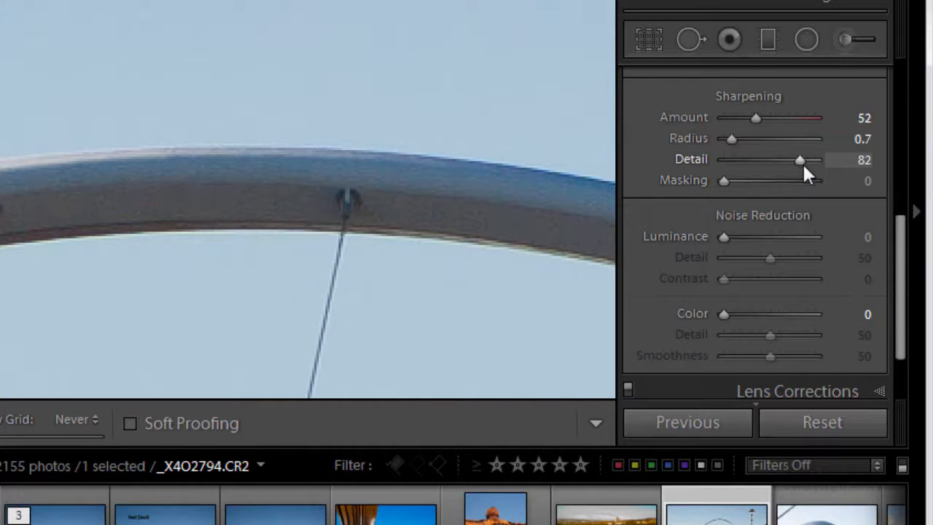
drag(799, 159, 807, 160)
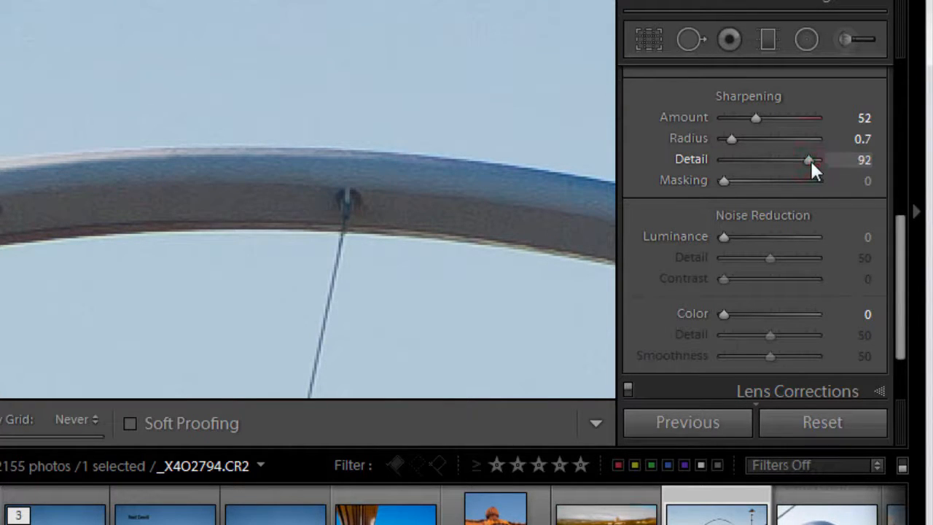
drag(808, 160, 801, 160)
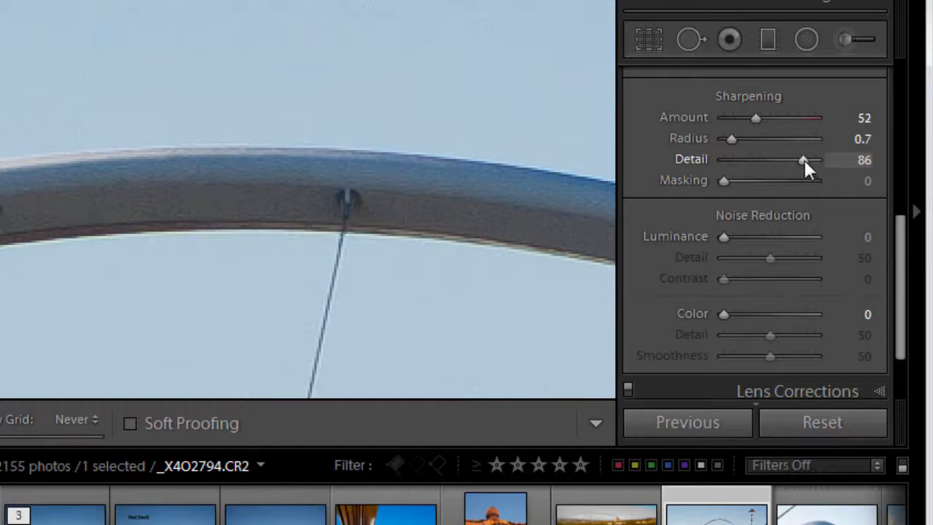
- Compare Detail at 40 and 19, then raise it and settle at 85
drag(802, 159, 762, 160)
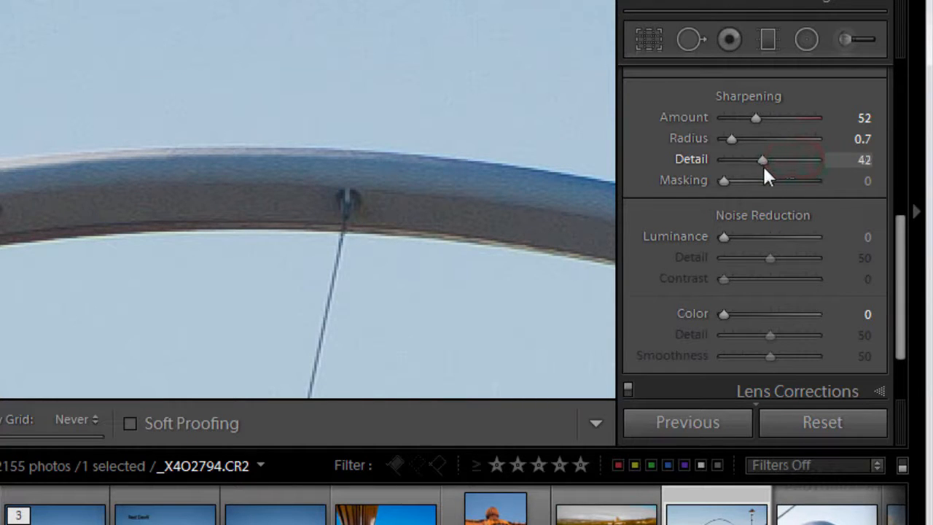
drag(762, 159, 760, 159)
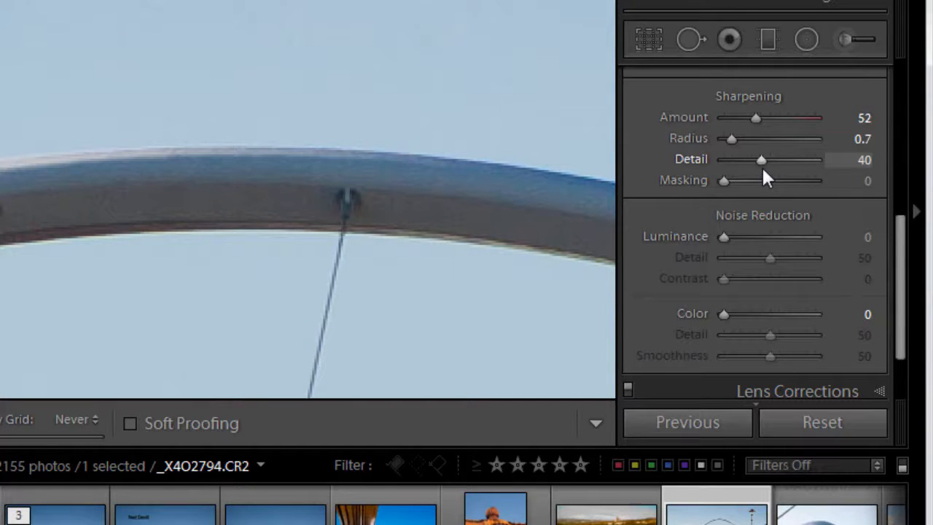
drag(761, 159, 741, 160)
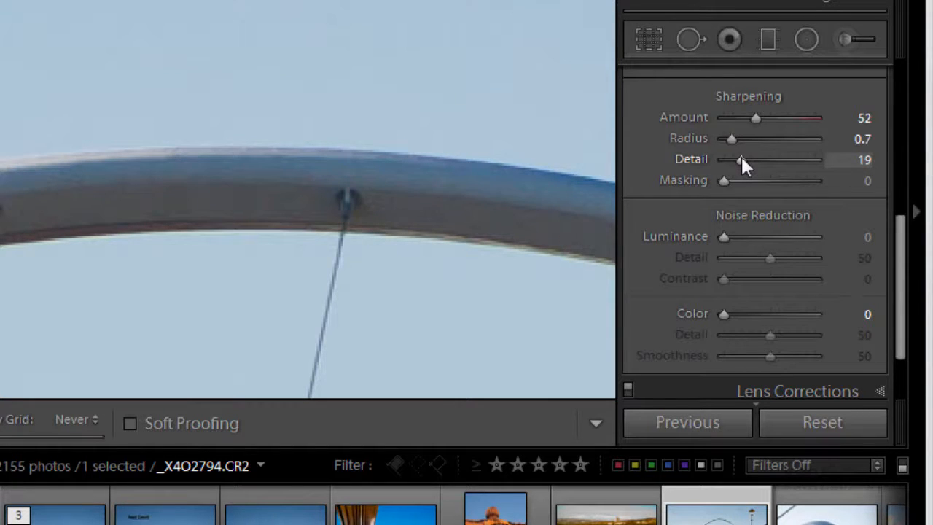
drag(742, 160, 791, 160)
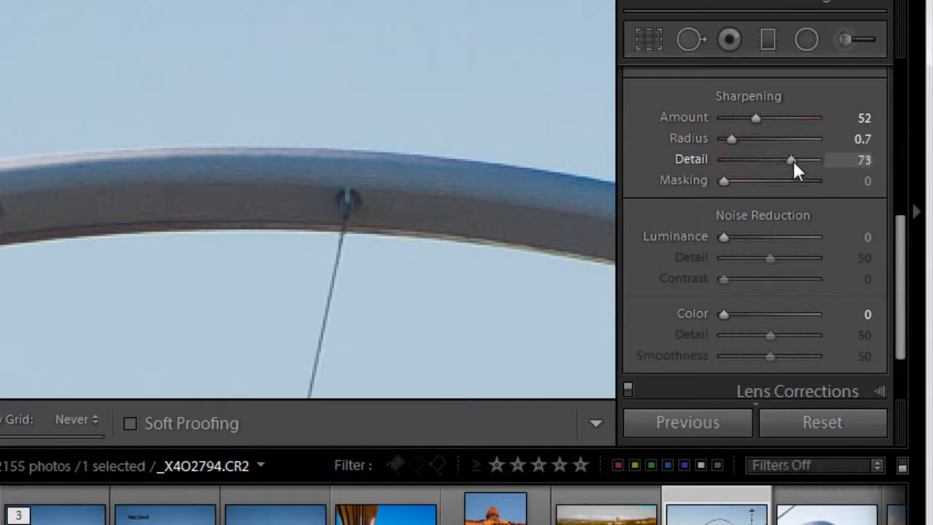
drag(791, 159, 804, 160)
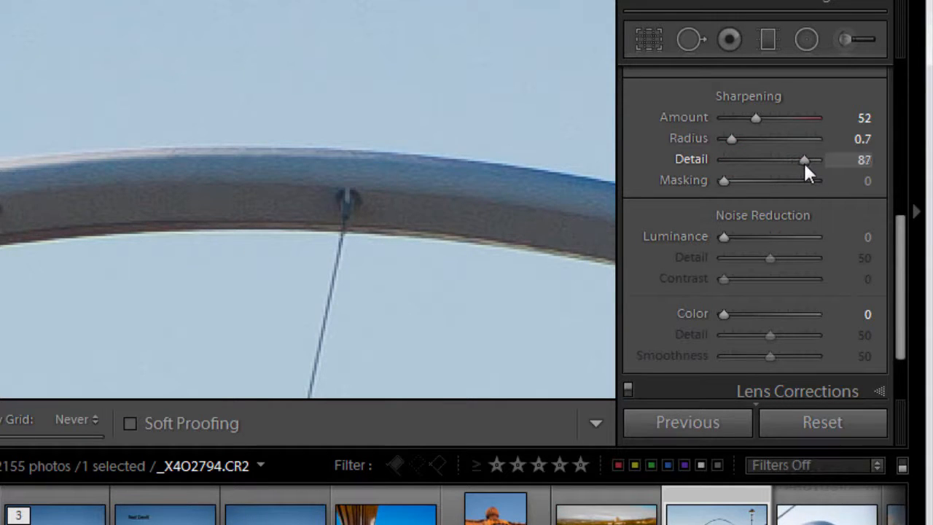
drag(804, 159, 801, 159)
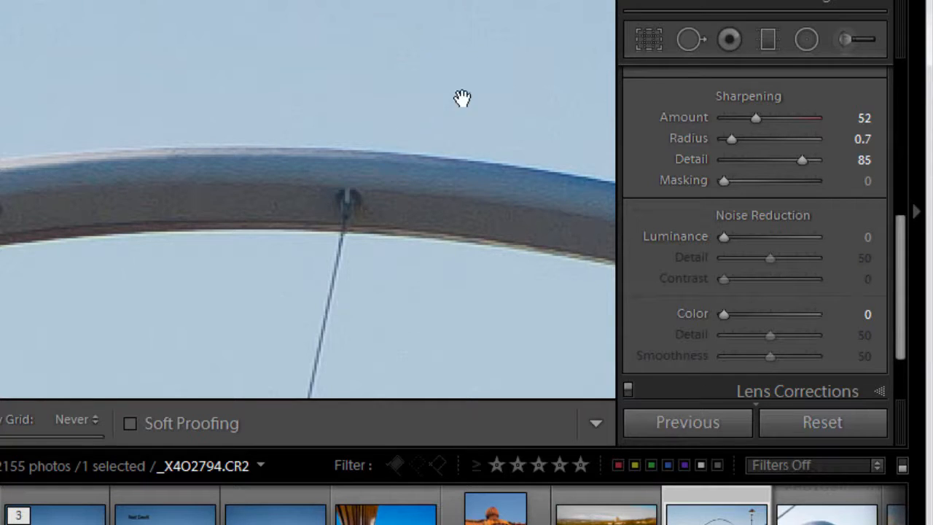
mouse_move(188, 53)
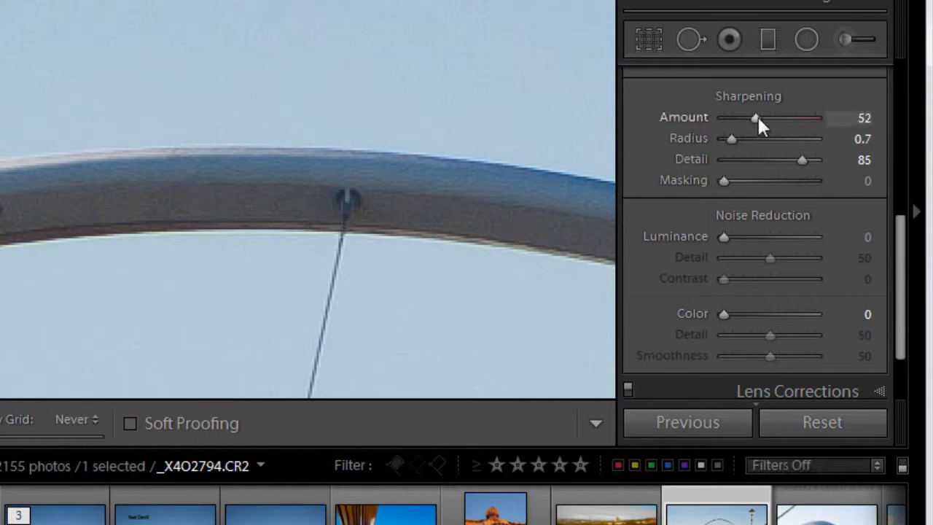
- Drag sharpening Amount up through 86 to 91
drag(755, 118, 776, 118)
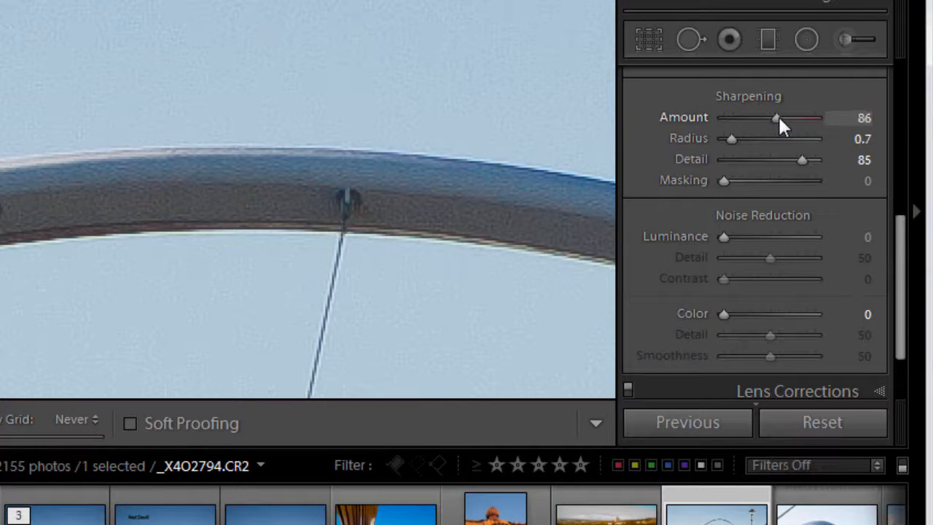
drag(776, 117, 787, 117)
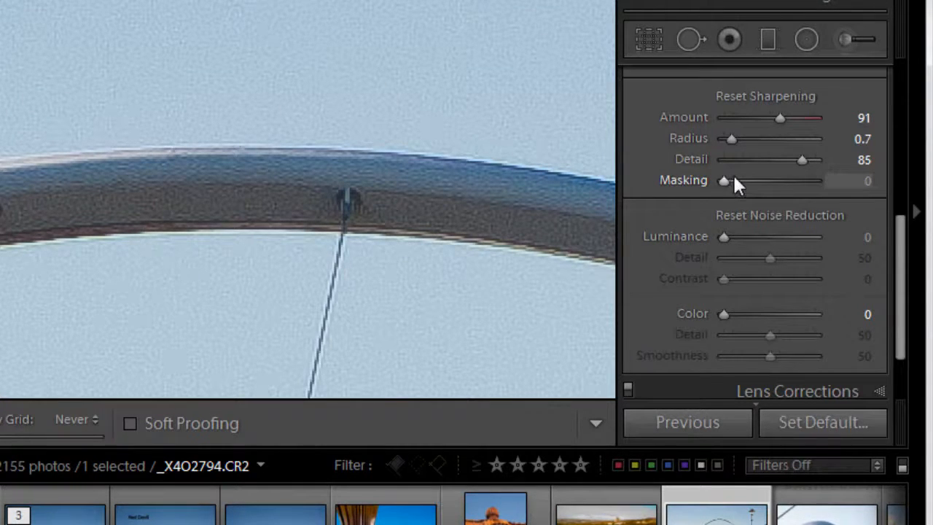
- Alt-drag Masking up from 1 to 37, watching the sky darken in the mask
drag(724, 180, 727, 180)
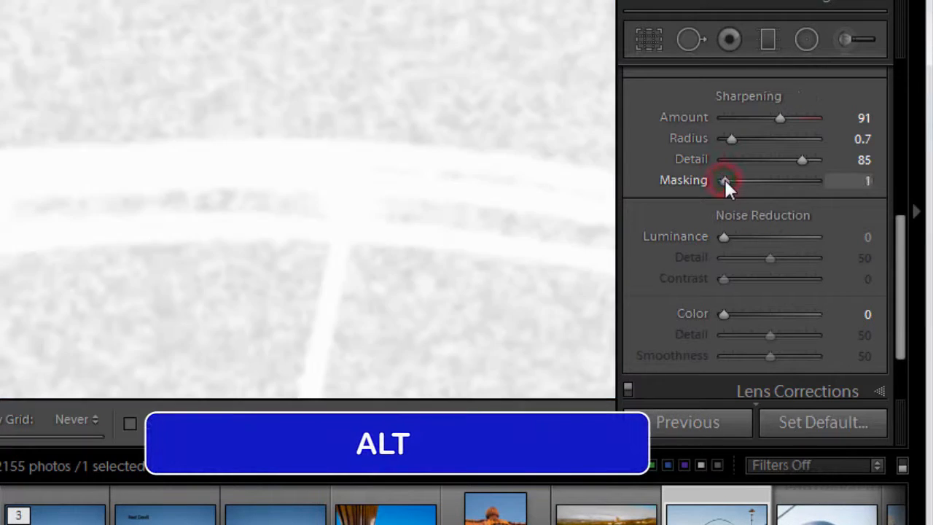
drag(725, 180, 729, 180)
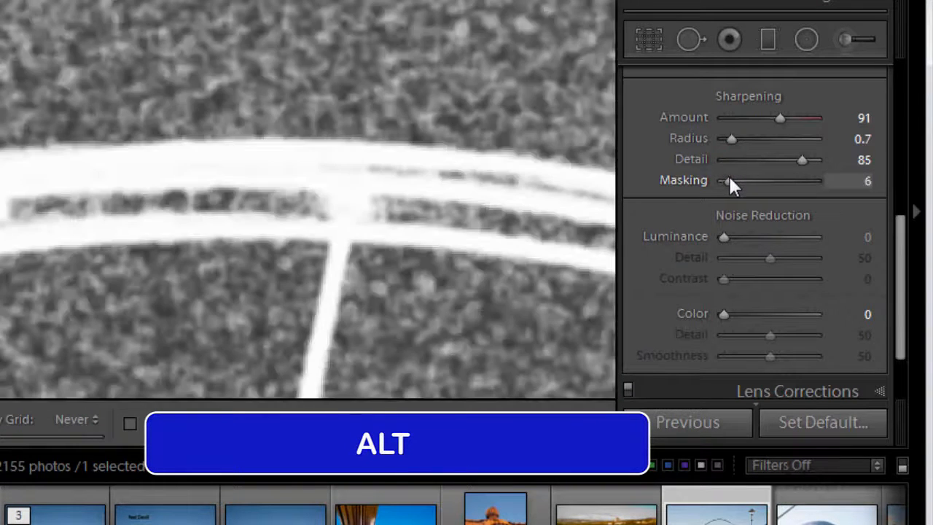
drag(724, 180, 736, 180)
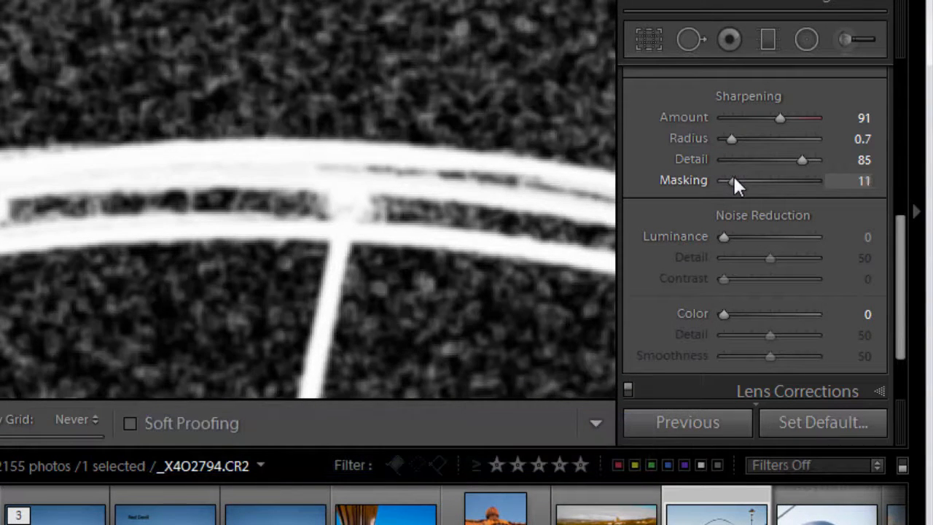
drag(728, 180, 732, 180)
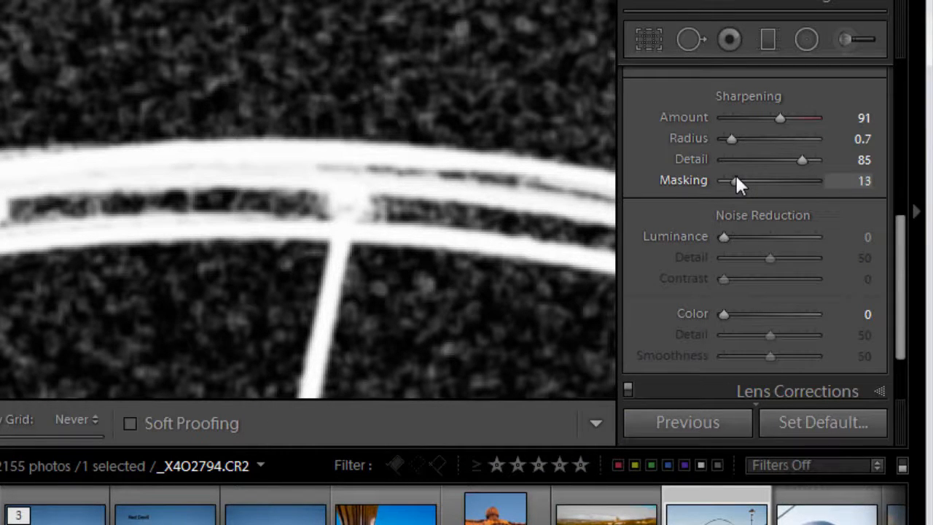
drag(729, 181, 741, 181)
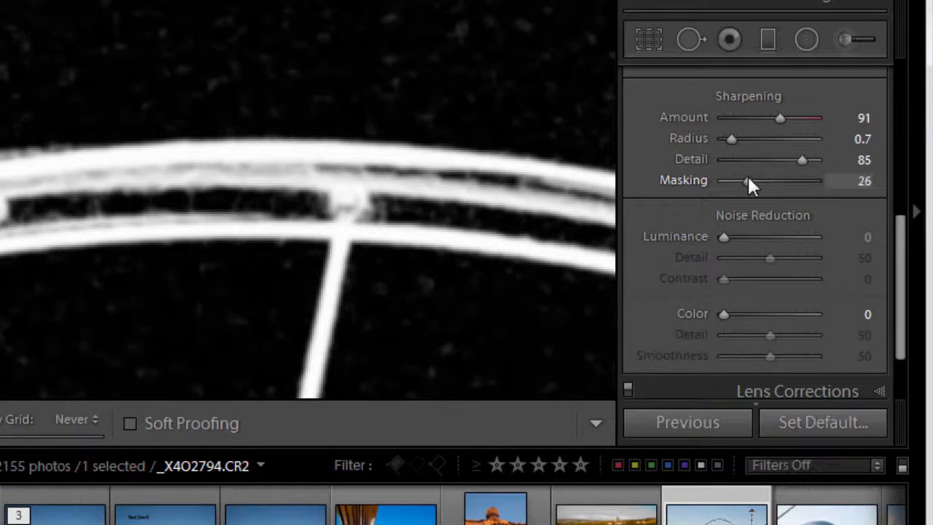
drag(745, 181, 758, 181)
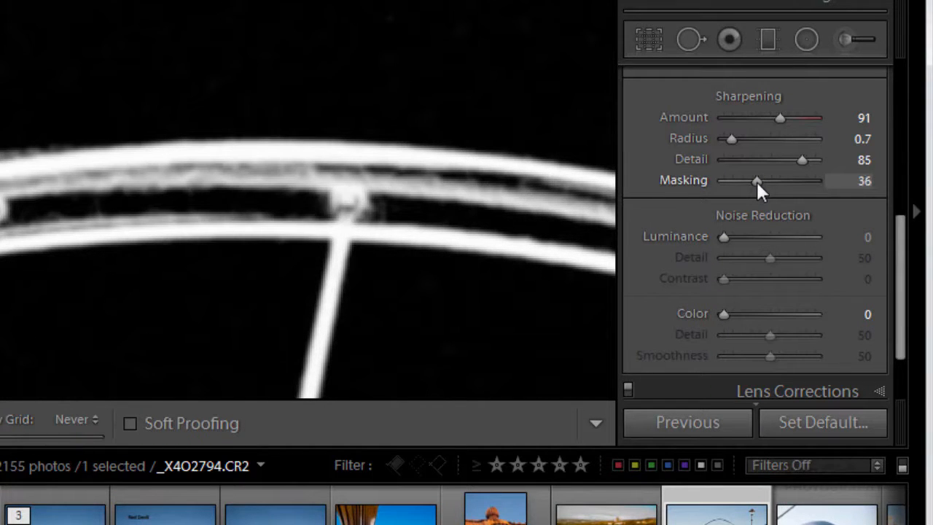
drag(755, 180, 758, 180)
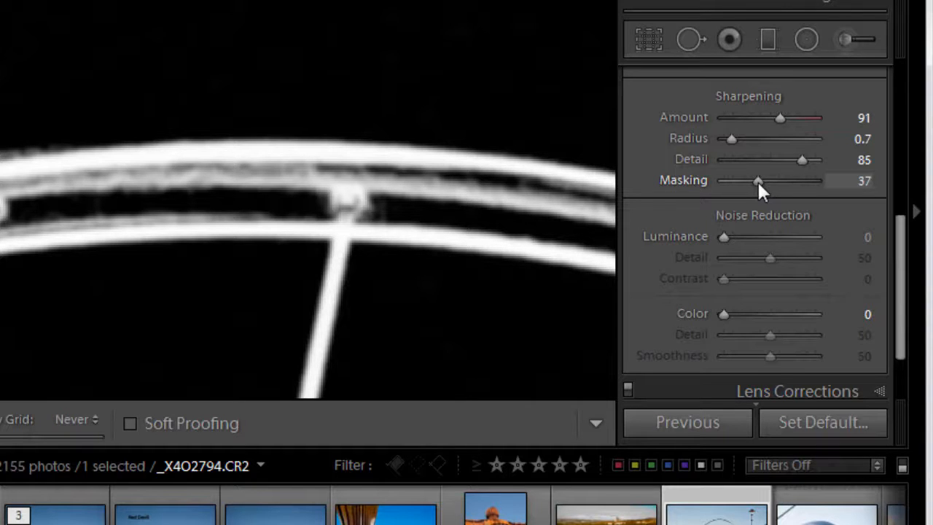
- Push Masking to 62, then bring it back and settle at 54
drag(758, 180, 765, 180)
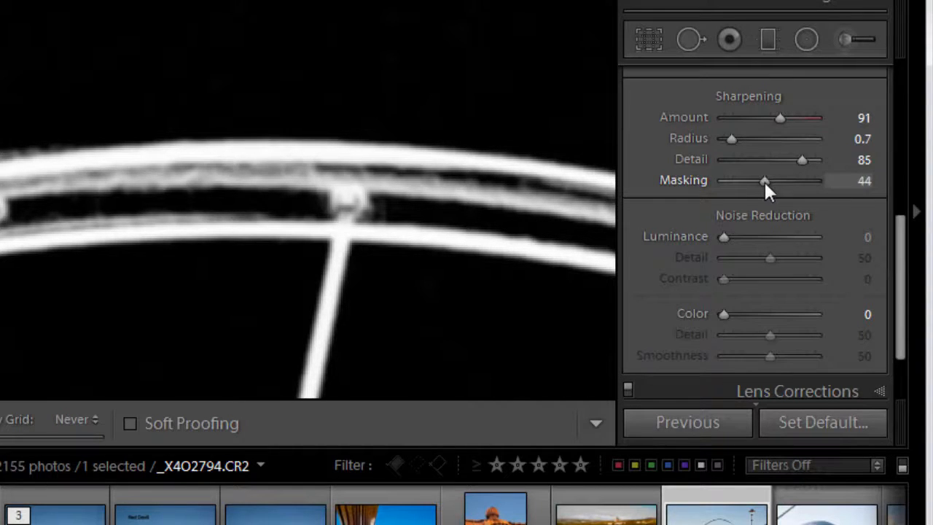
drag(764, 180, 781, 180)
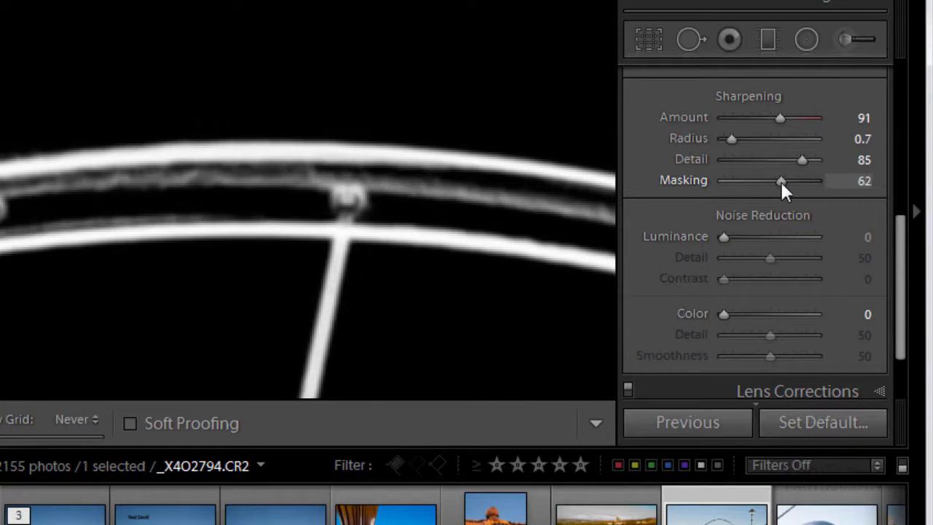
drag(781, 180, 775, 180)
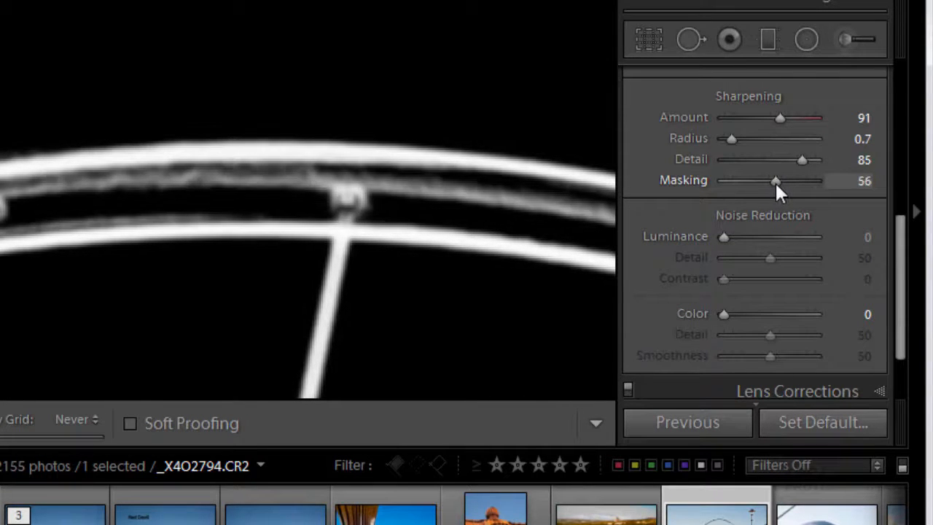
drag(776, 180, 774, 180)
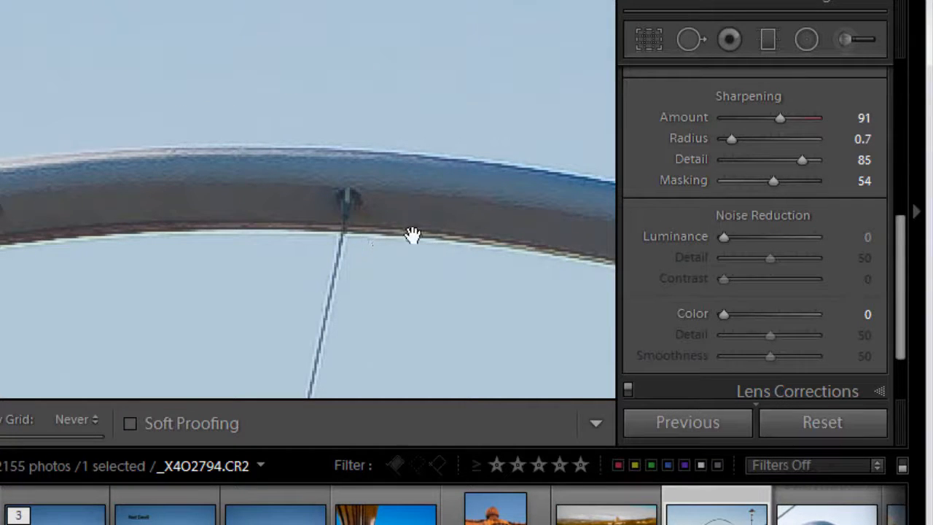
mouse_move(813, 188)
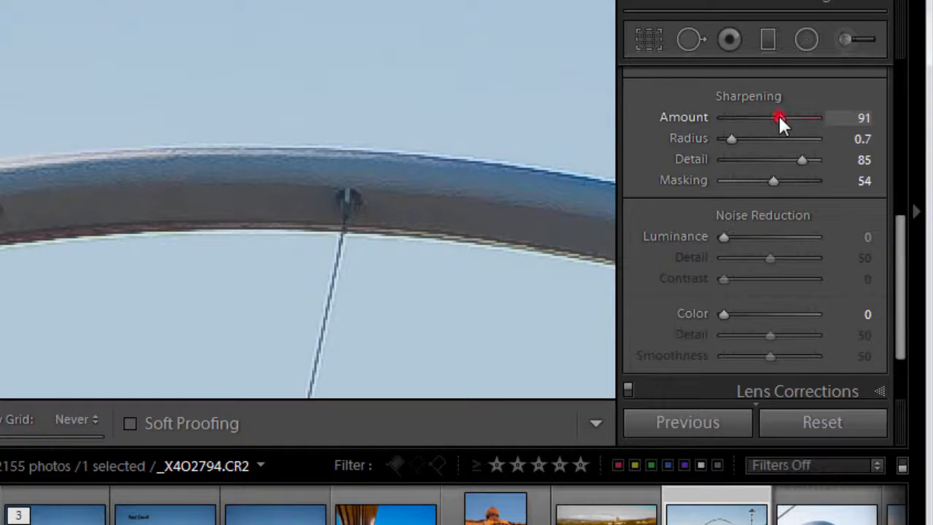
- Lower the sharpening Amount on the arch photo from 91 to 41
drag(780, 118, 745, 118)
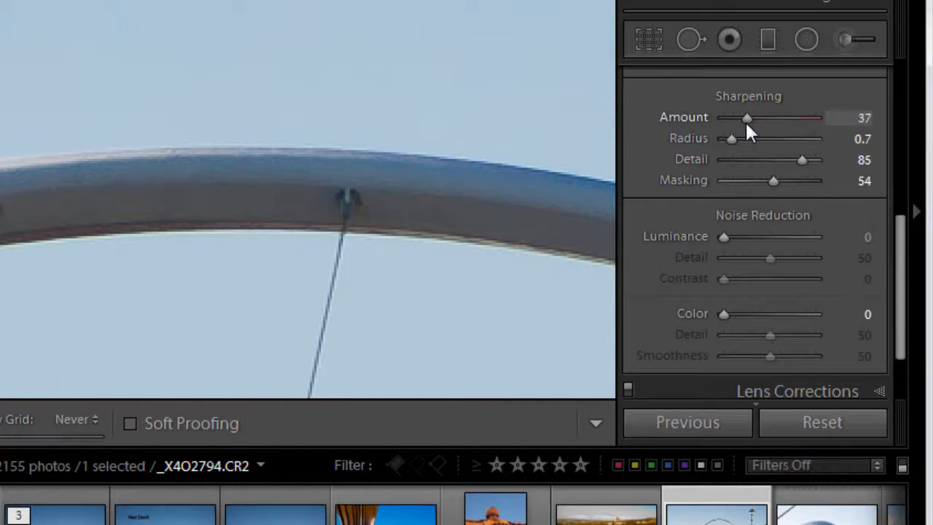
drag(746, 118, 749, 117)
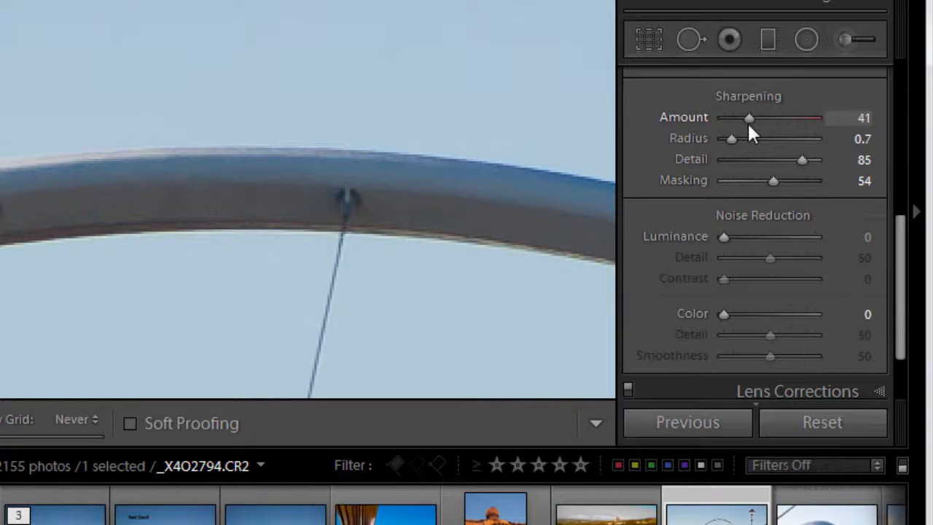